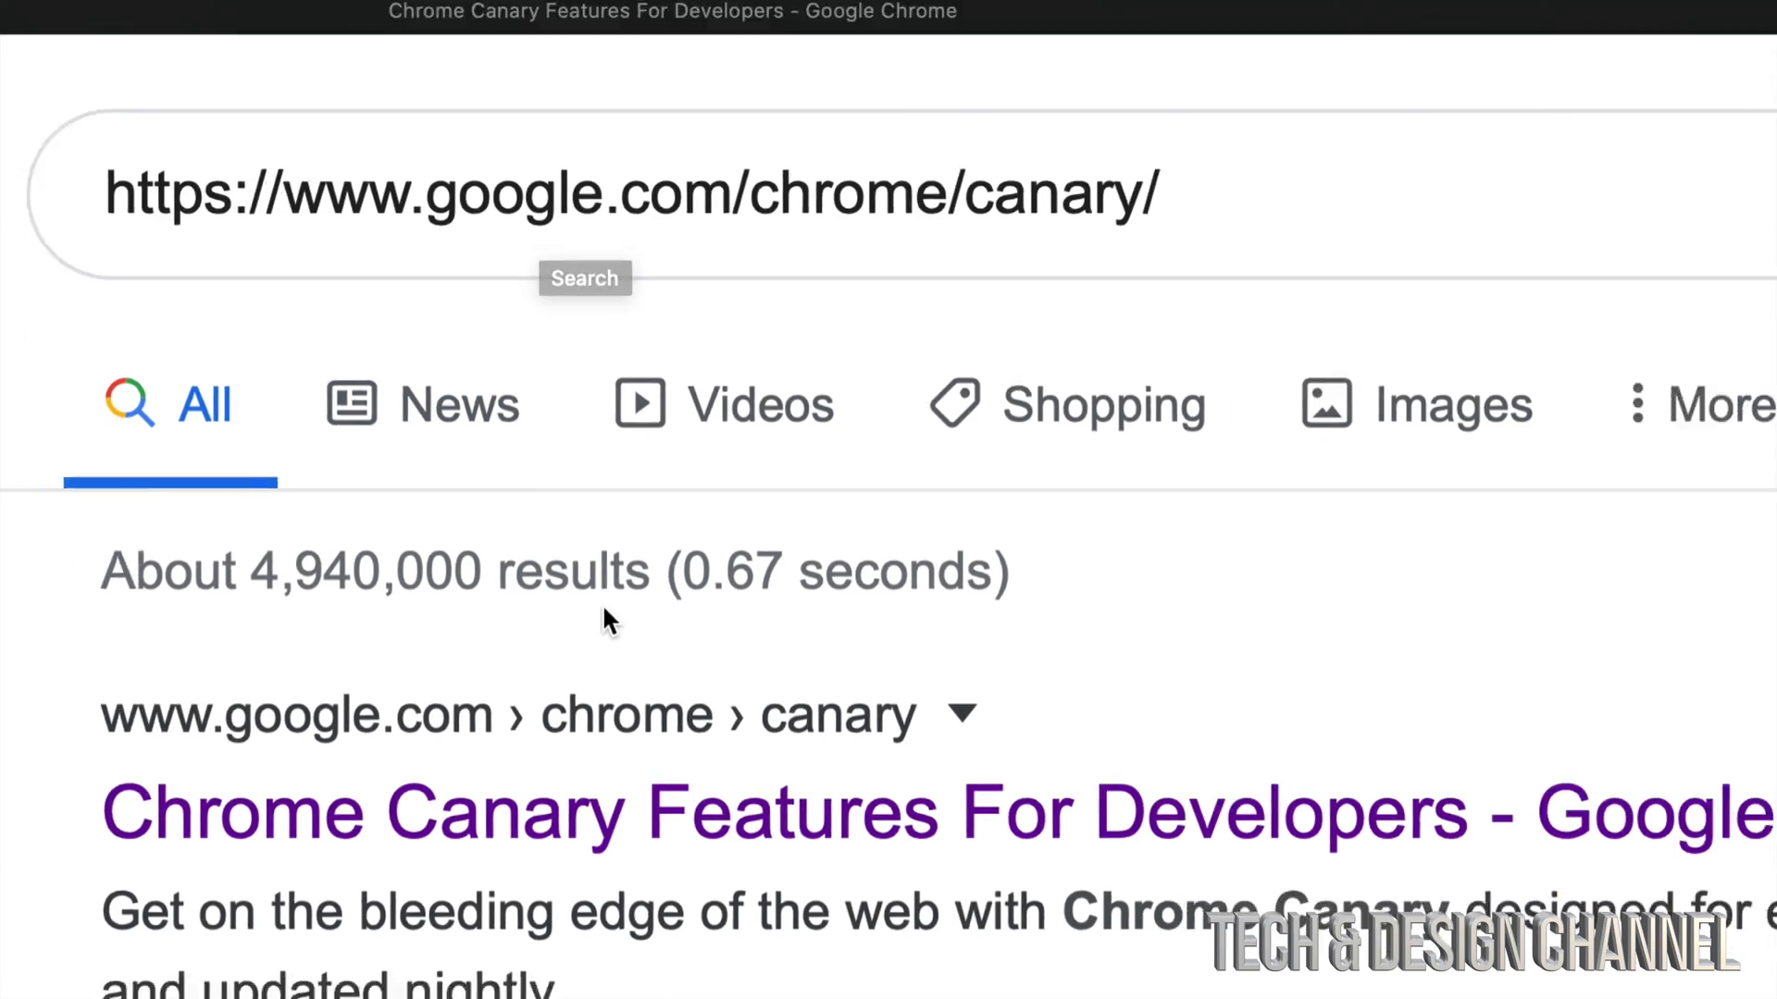
# Scroll the Google results to the 'Chrome Canary Features For Developers' link for google.com/chrome/canary.
pyautogui.scroll(-3)
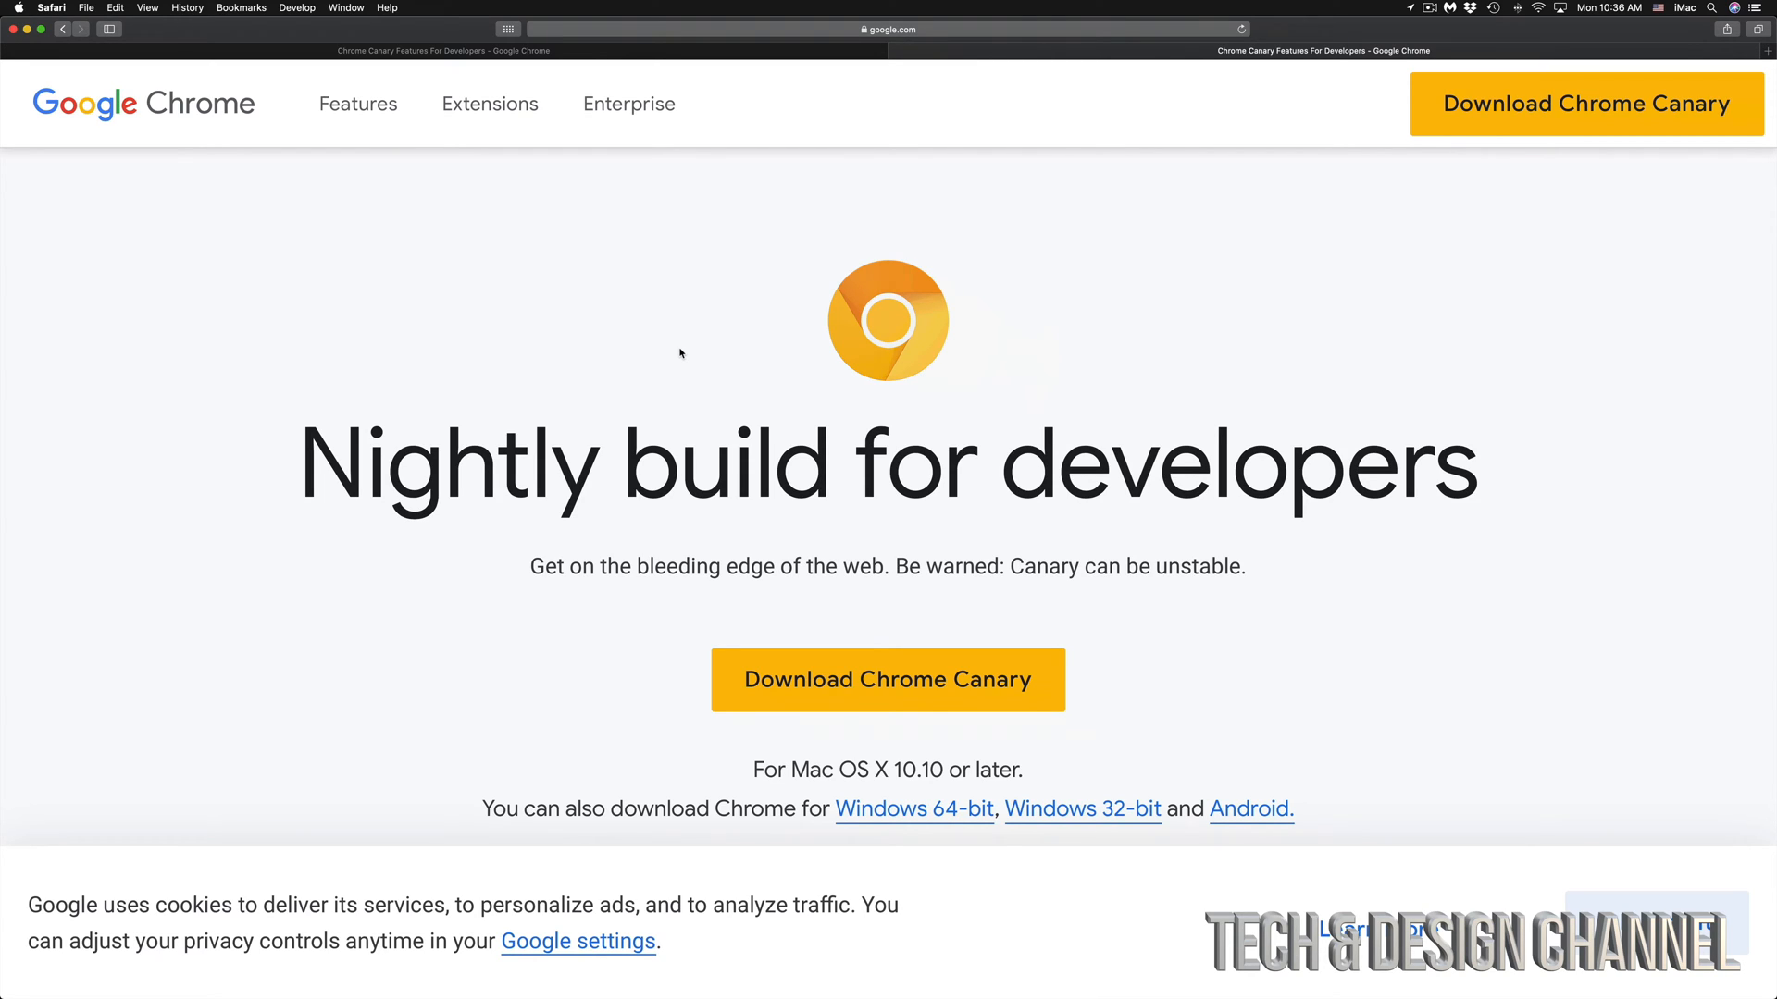
pyautogui.moveTo(977, 561)
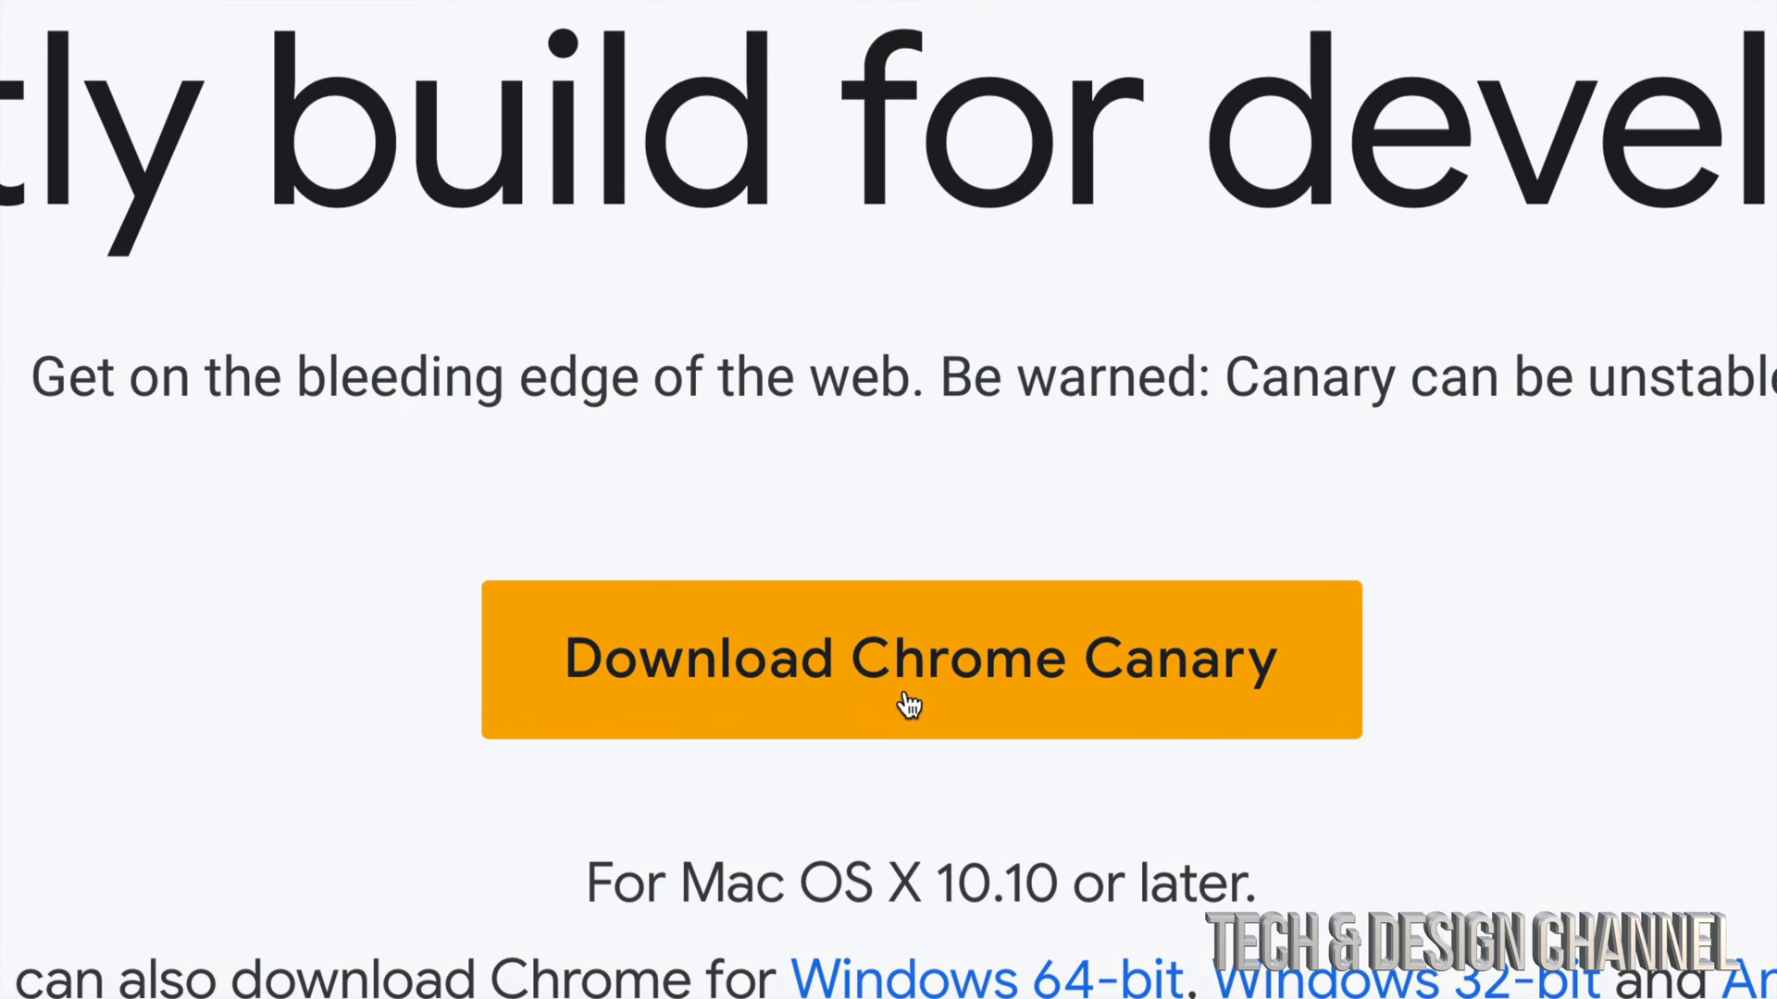
pyautogui.moveTo(1066, 698)
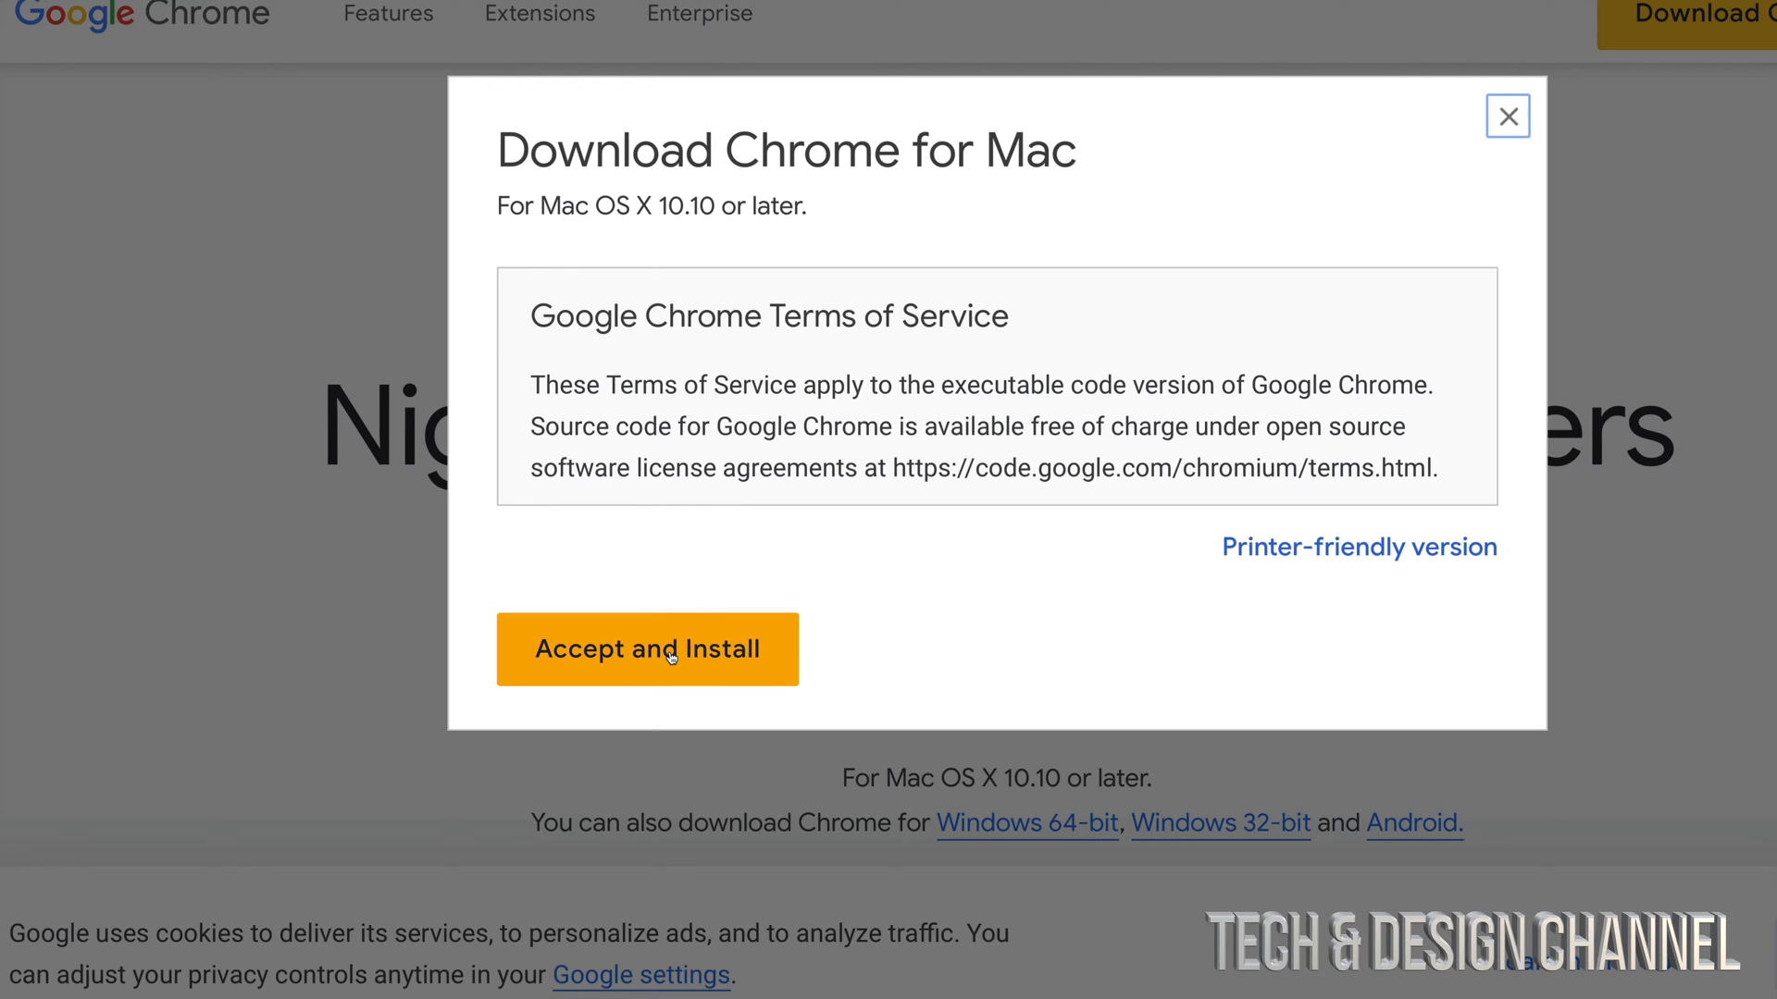
# Accept the Chrome Canary terms and confirm googlechrome.dmg (88.2 MB) in Safari's Downloads list.
pyautogui.click(648, 649)
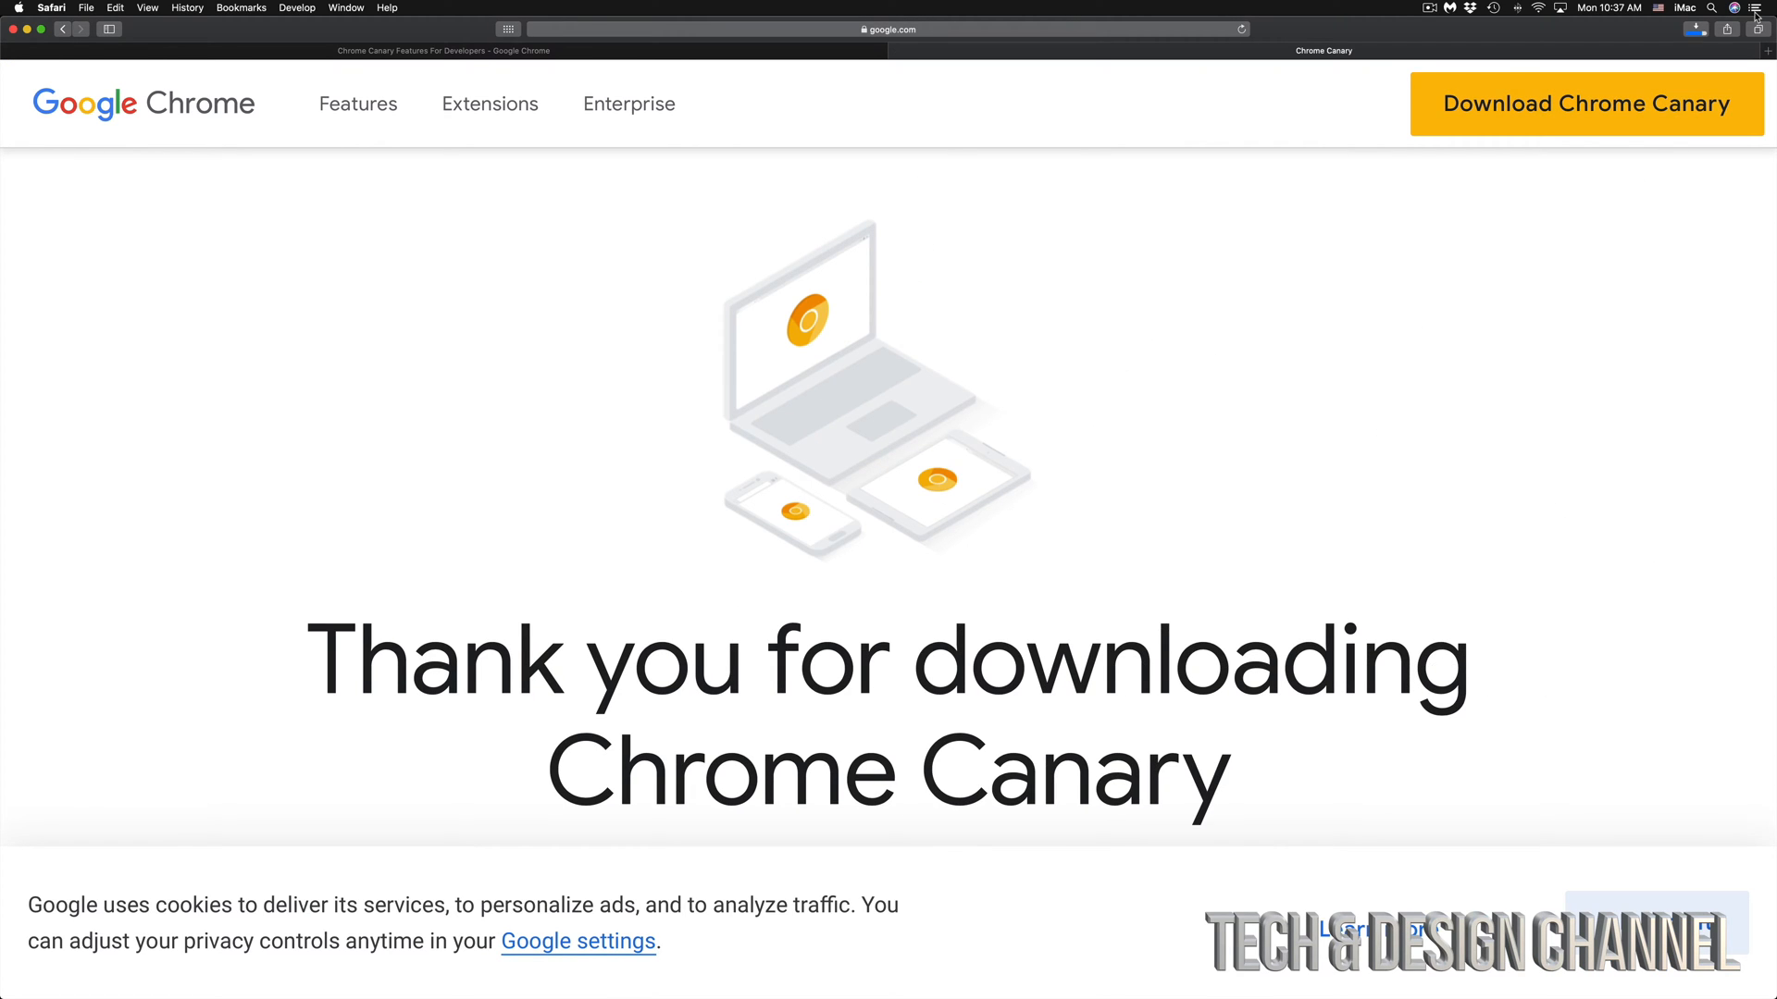
pyautogui.click(1664, 39)
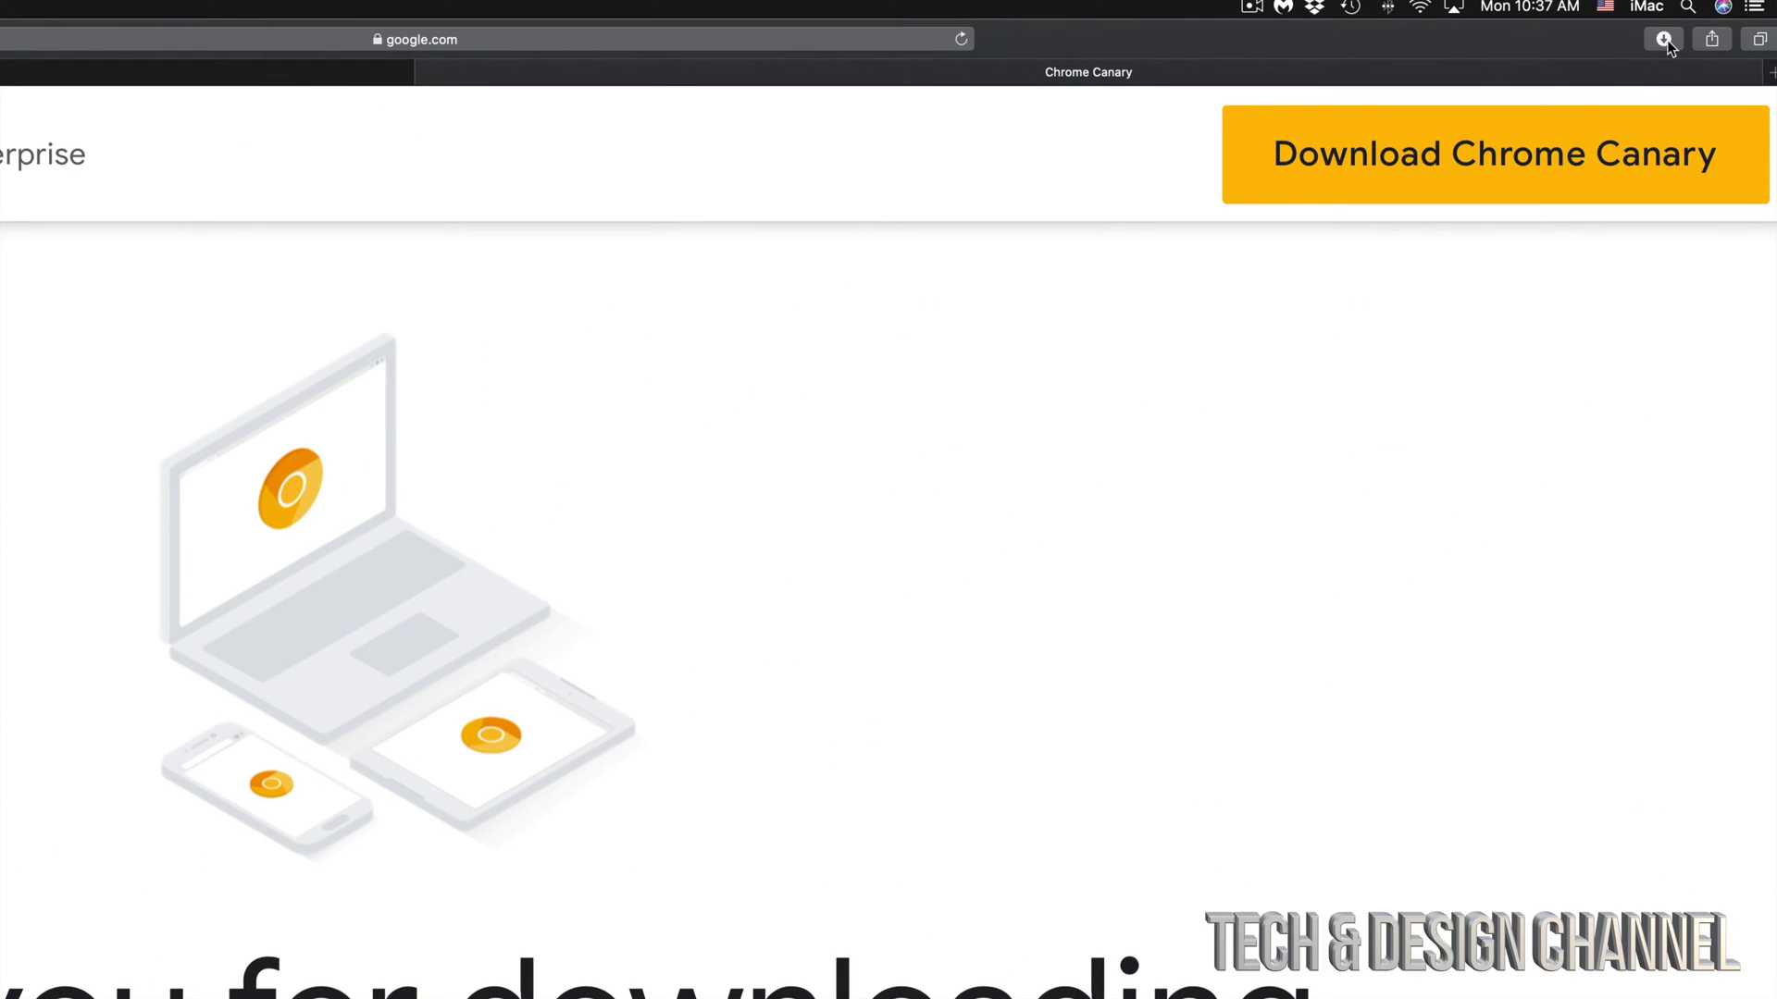
pyautogui.click(1664, 39)
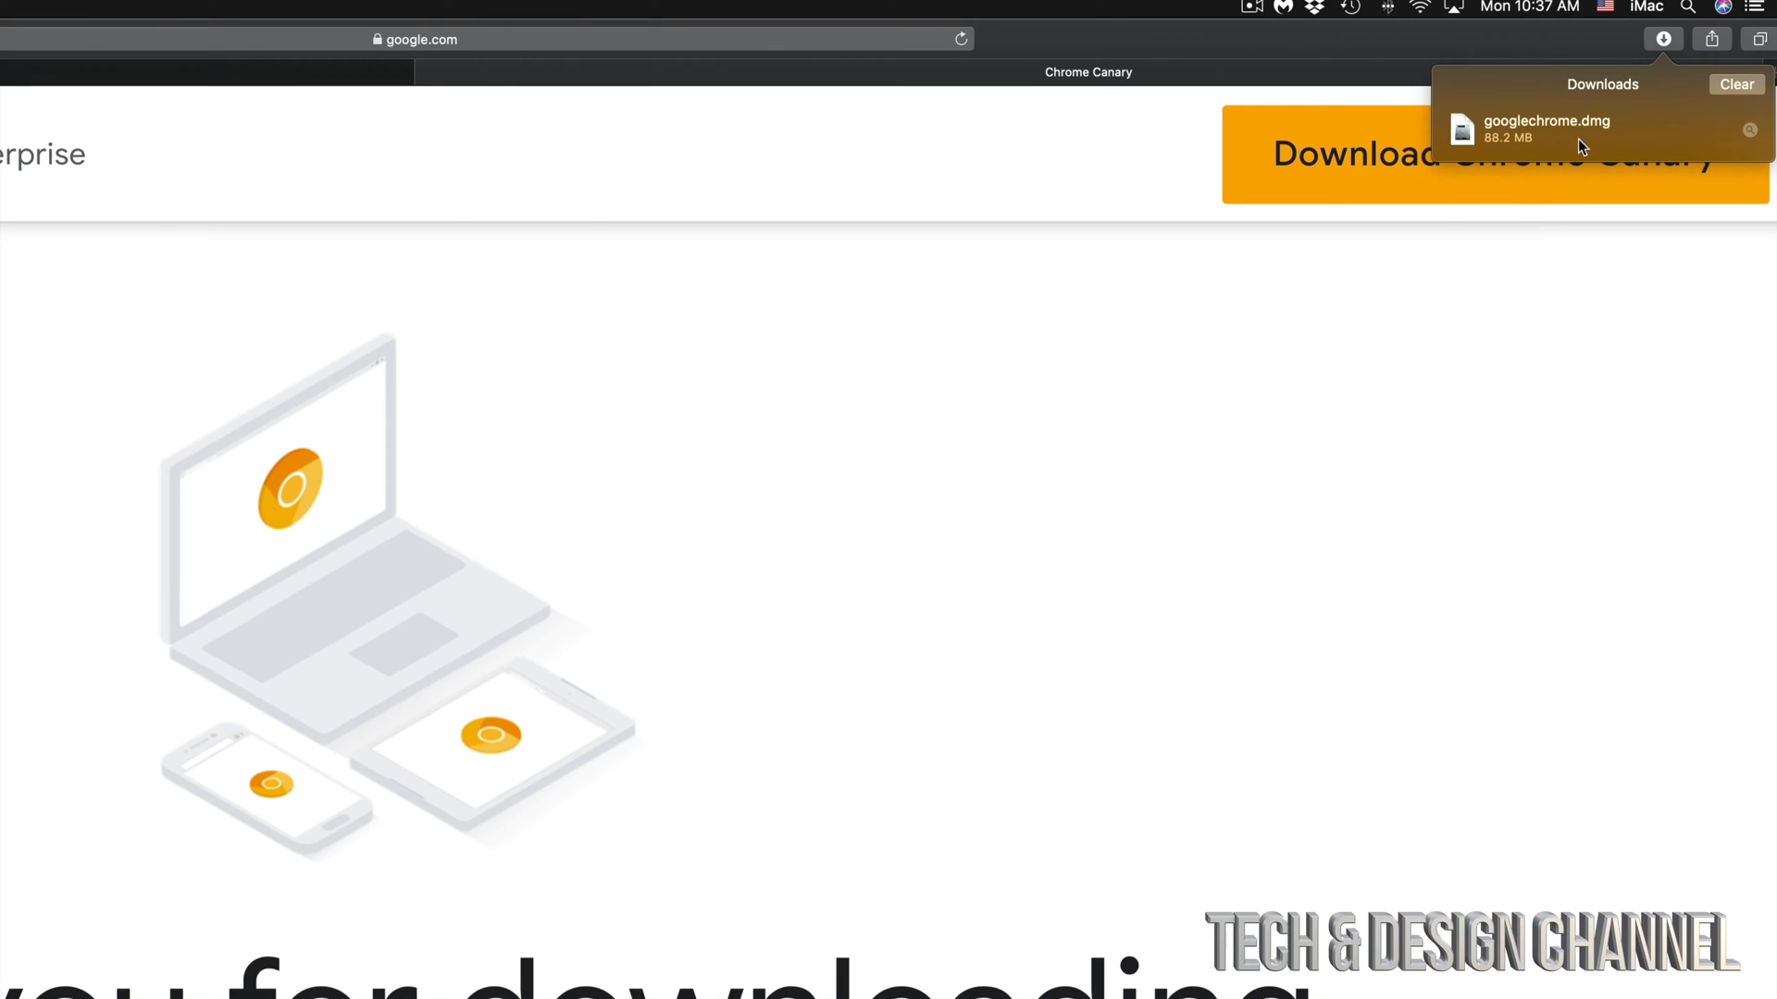
pyautogui.moveTo(1541, 144)
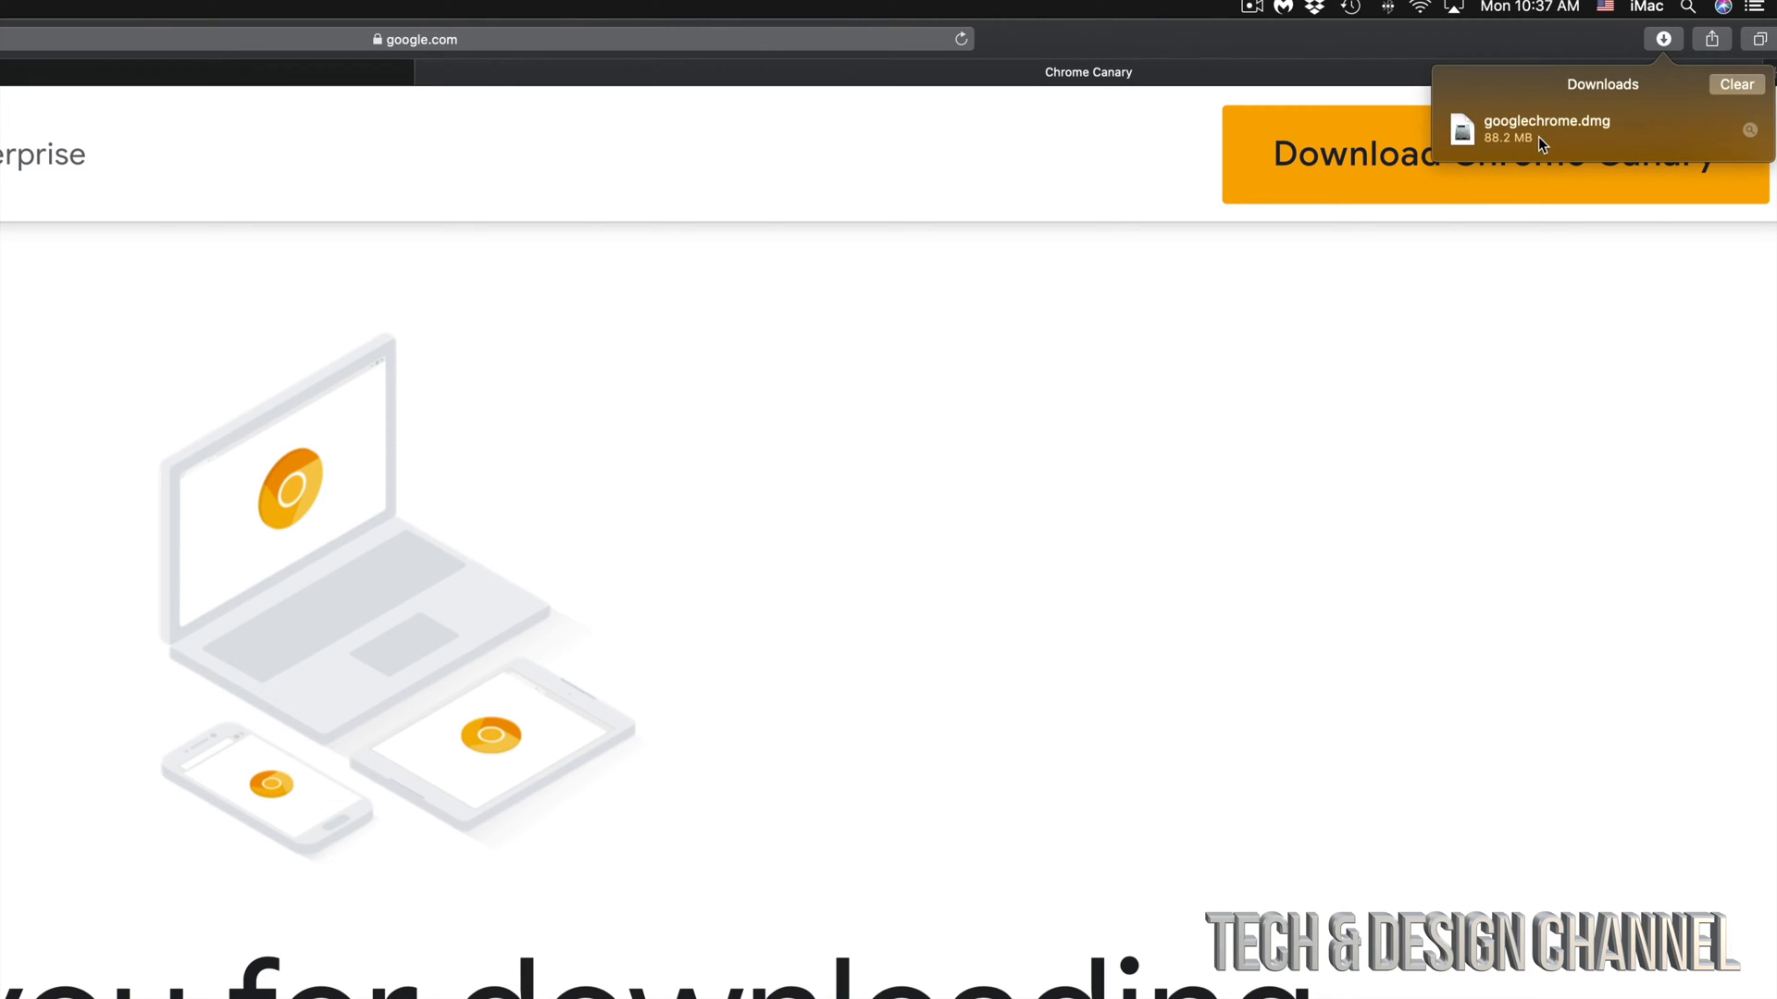
pyautogui.moveTo(1609, 140)
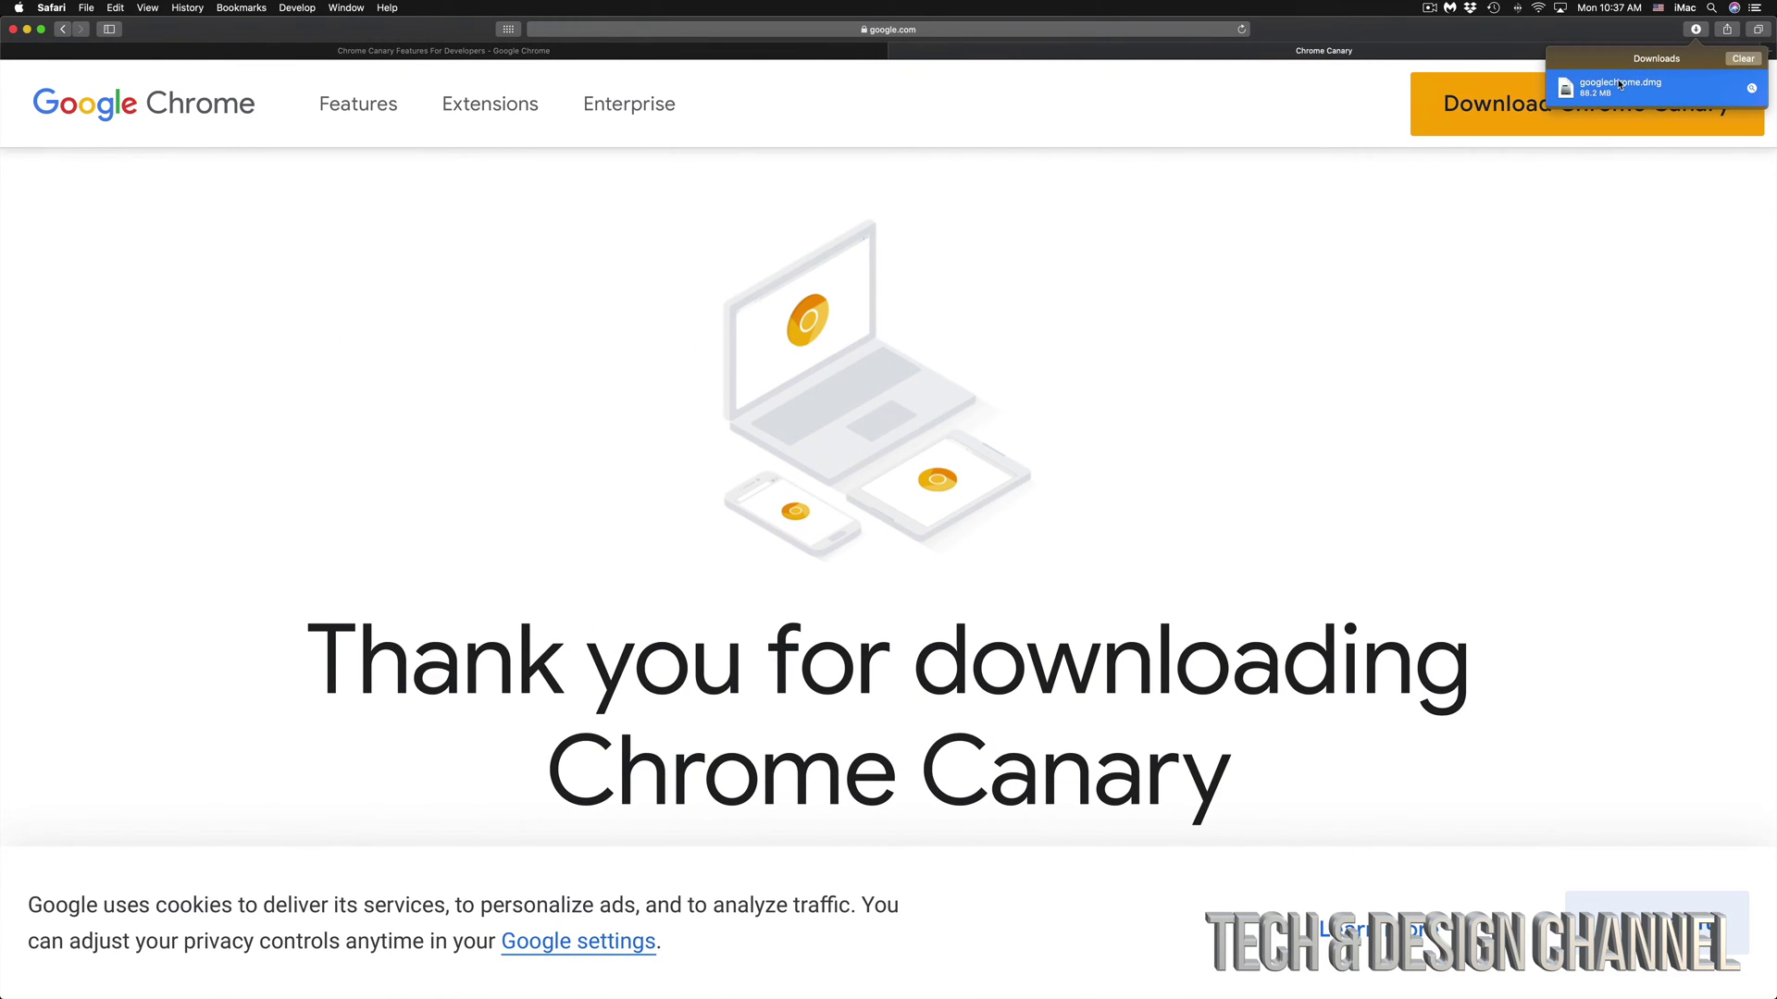
# Open googlechrome.dmg from Safari's Downloads so the disk image mounts in Finder.
pyautogui.click(1622, 83)
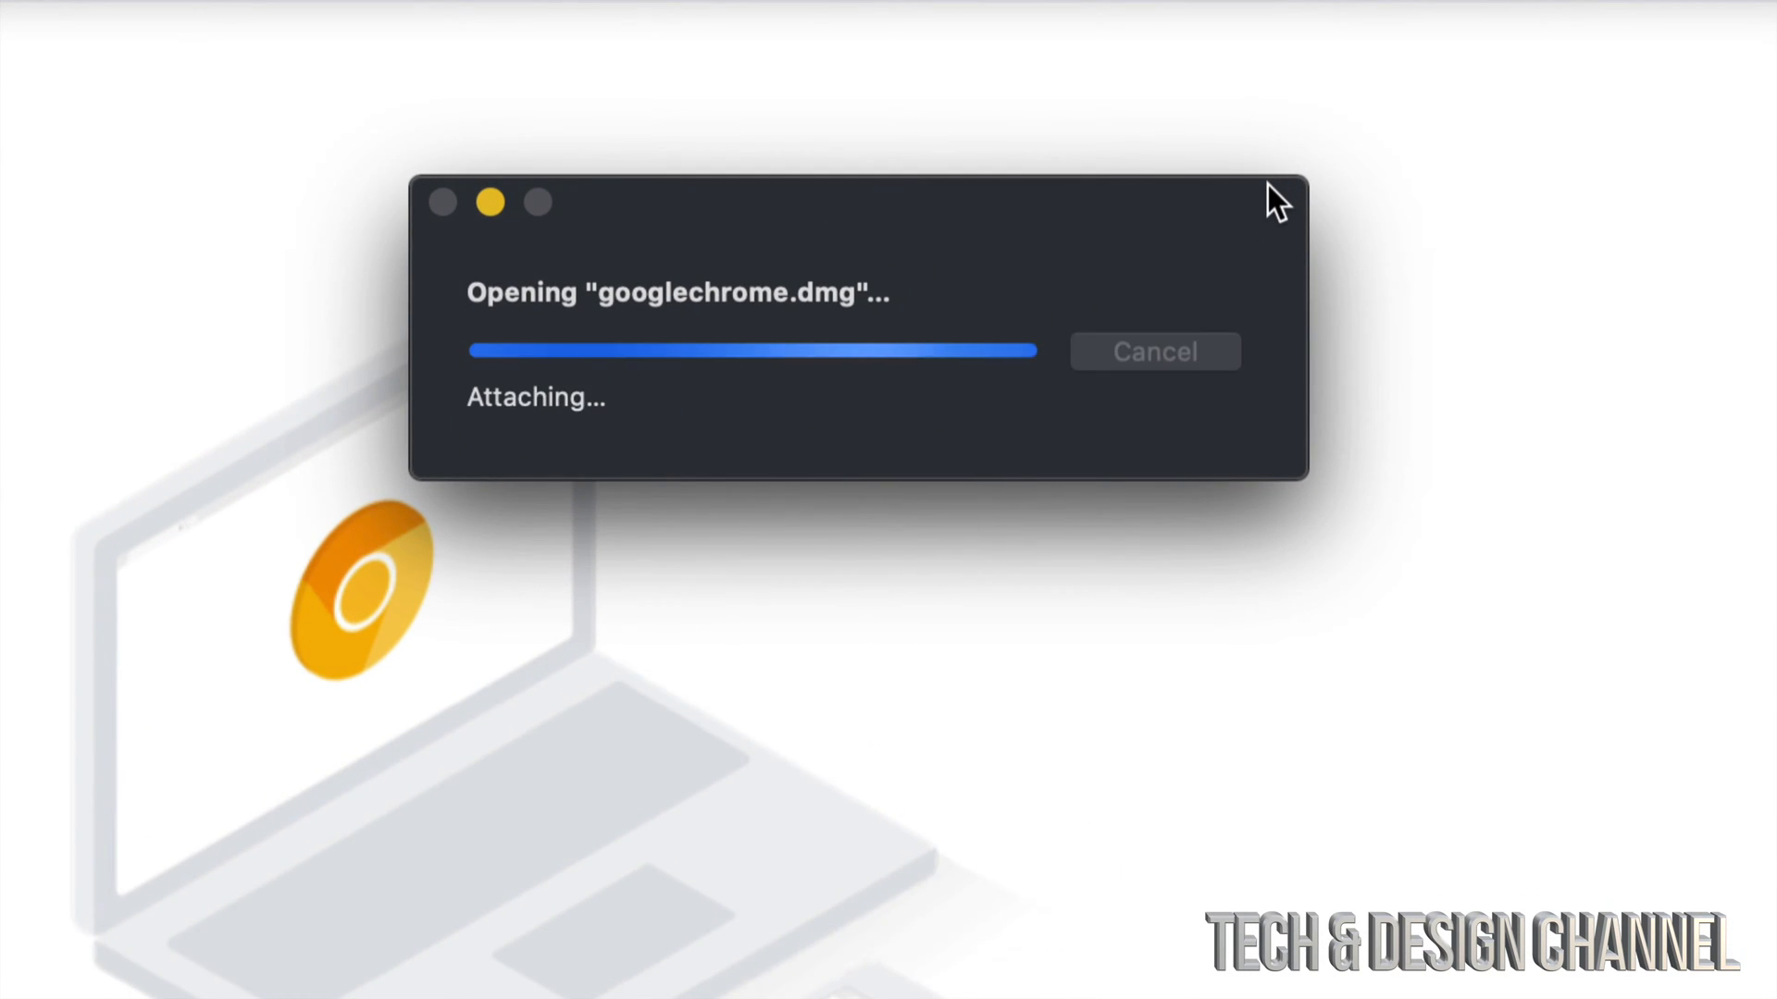
pyautogui.moveTo(907, 317)
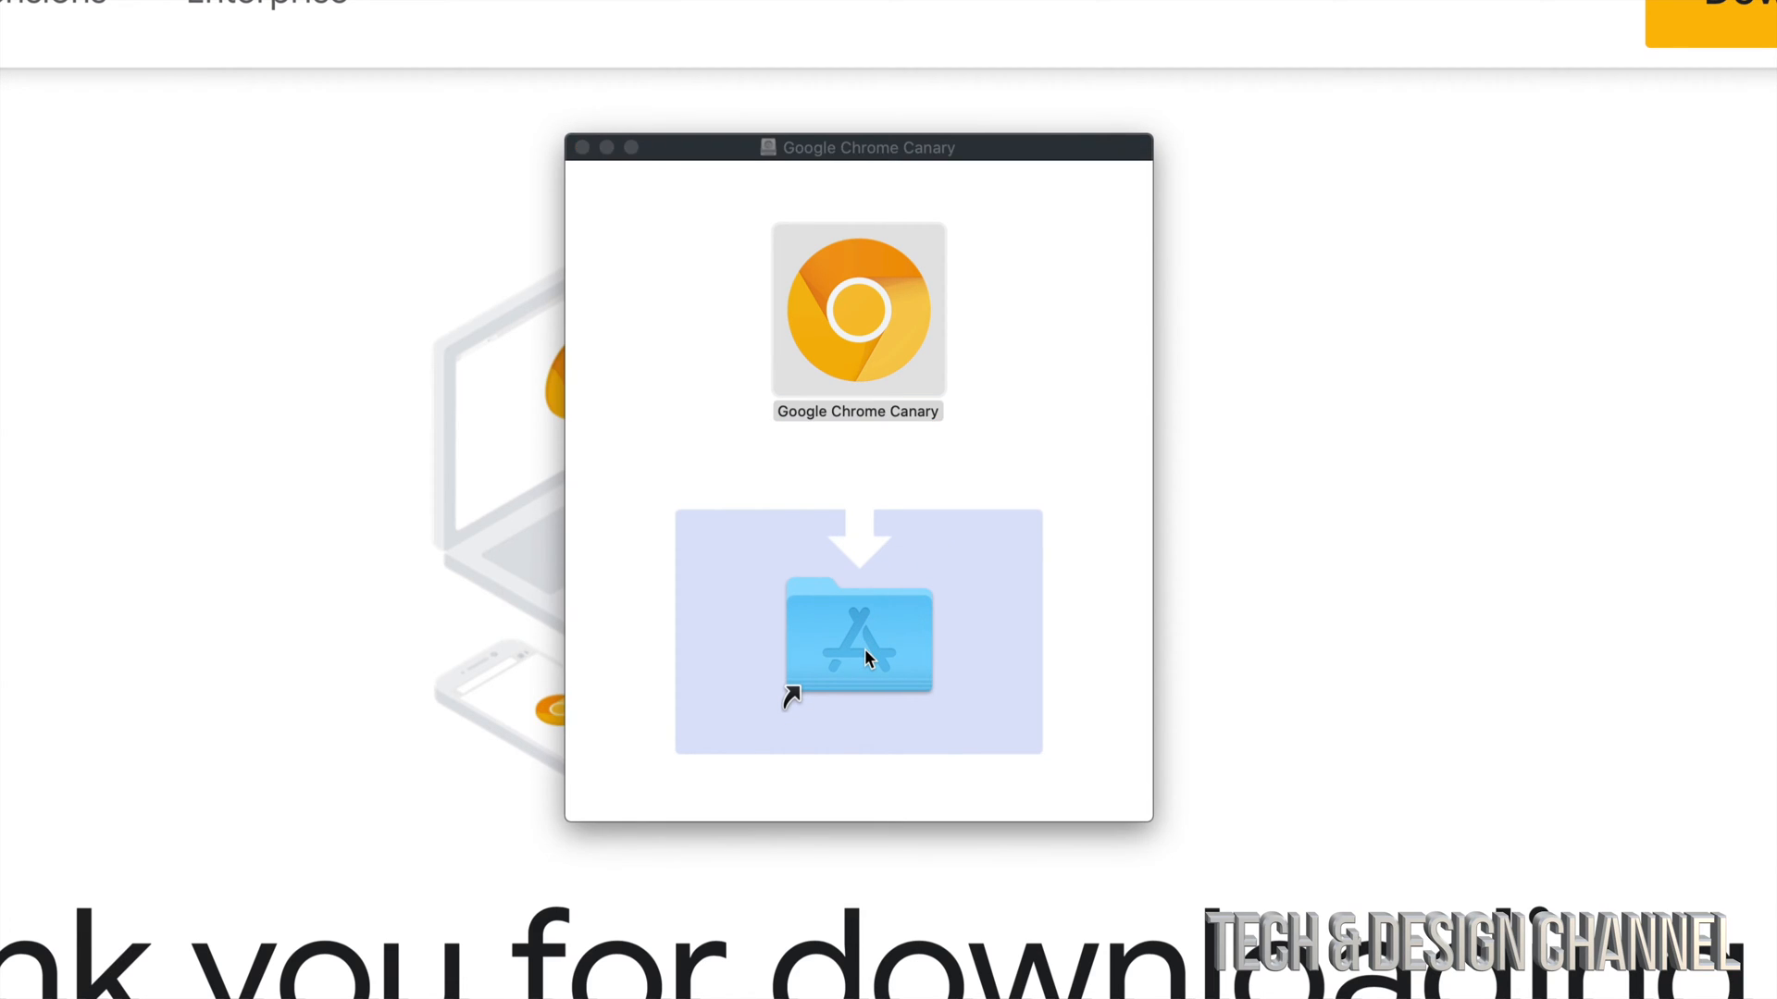
pyautogui.moveTo(866, 572)
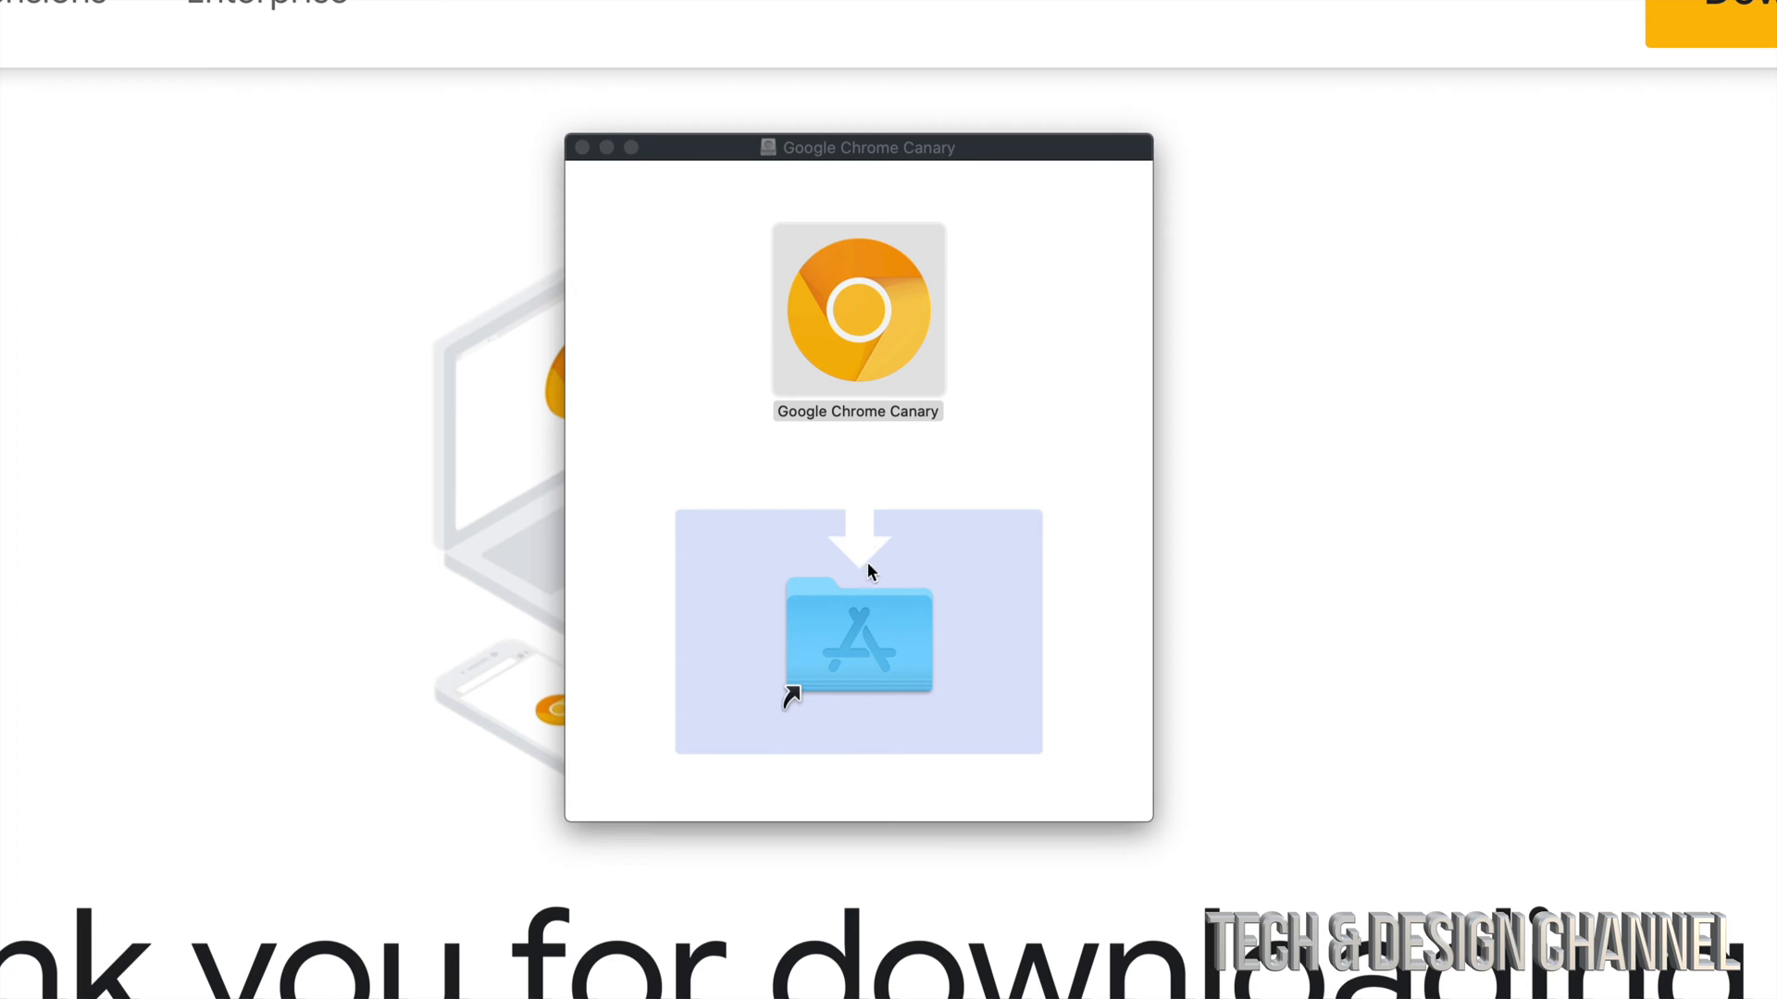
pyautogui.moveTo(901, 296)
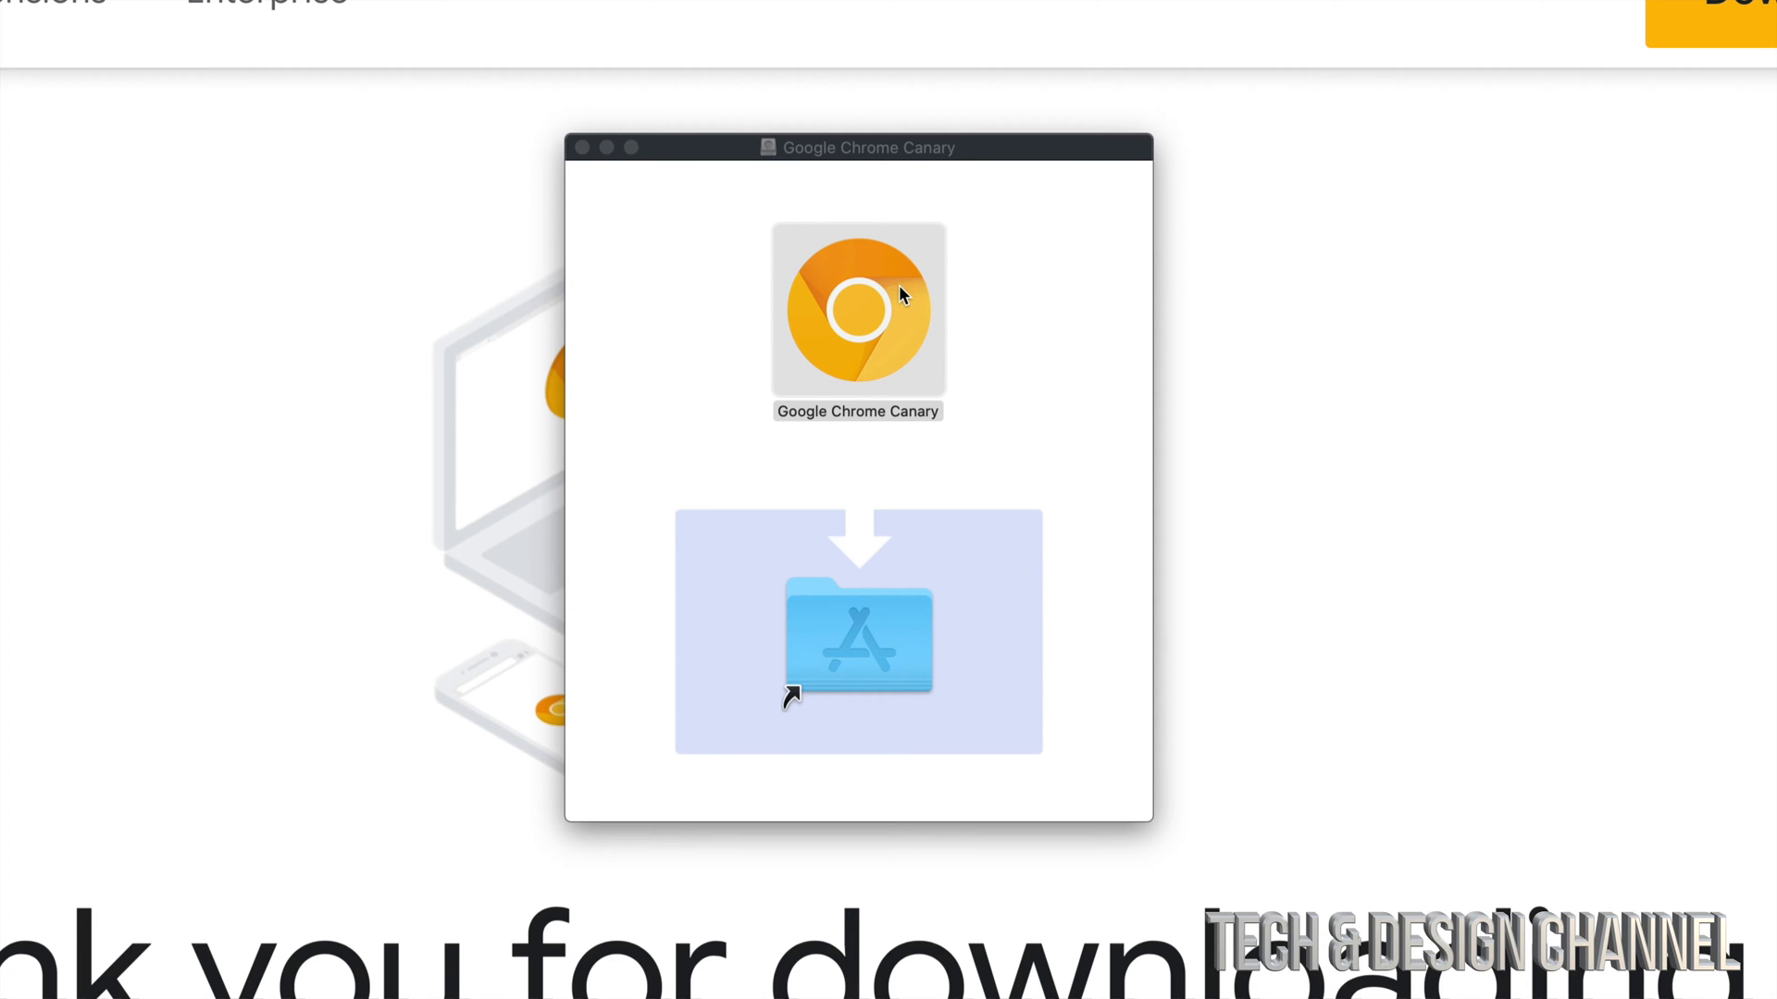
# Move Google Chrome Canary into Applications and locate it there in a Finder window.
pyautogui.click(857, 311)
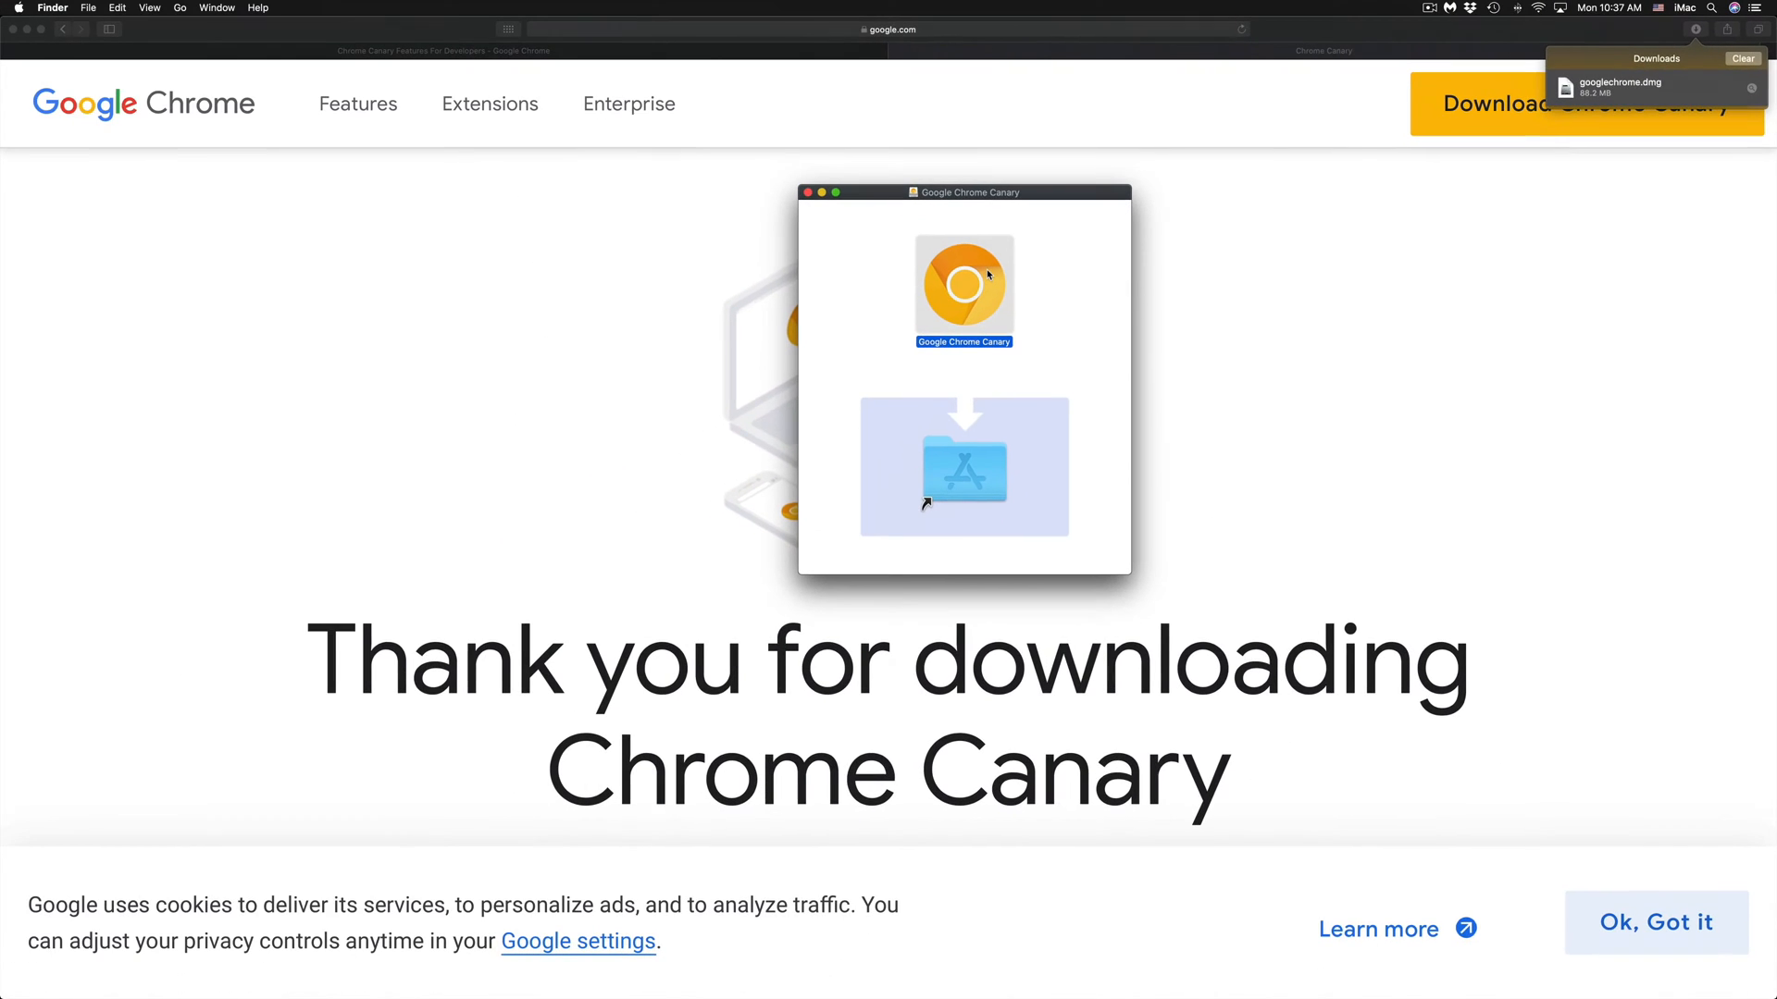
pyautogui.moveTo(861, 964)
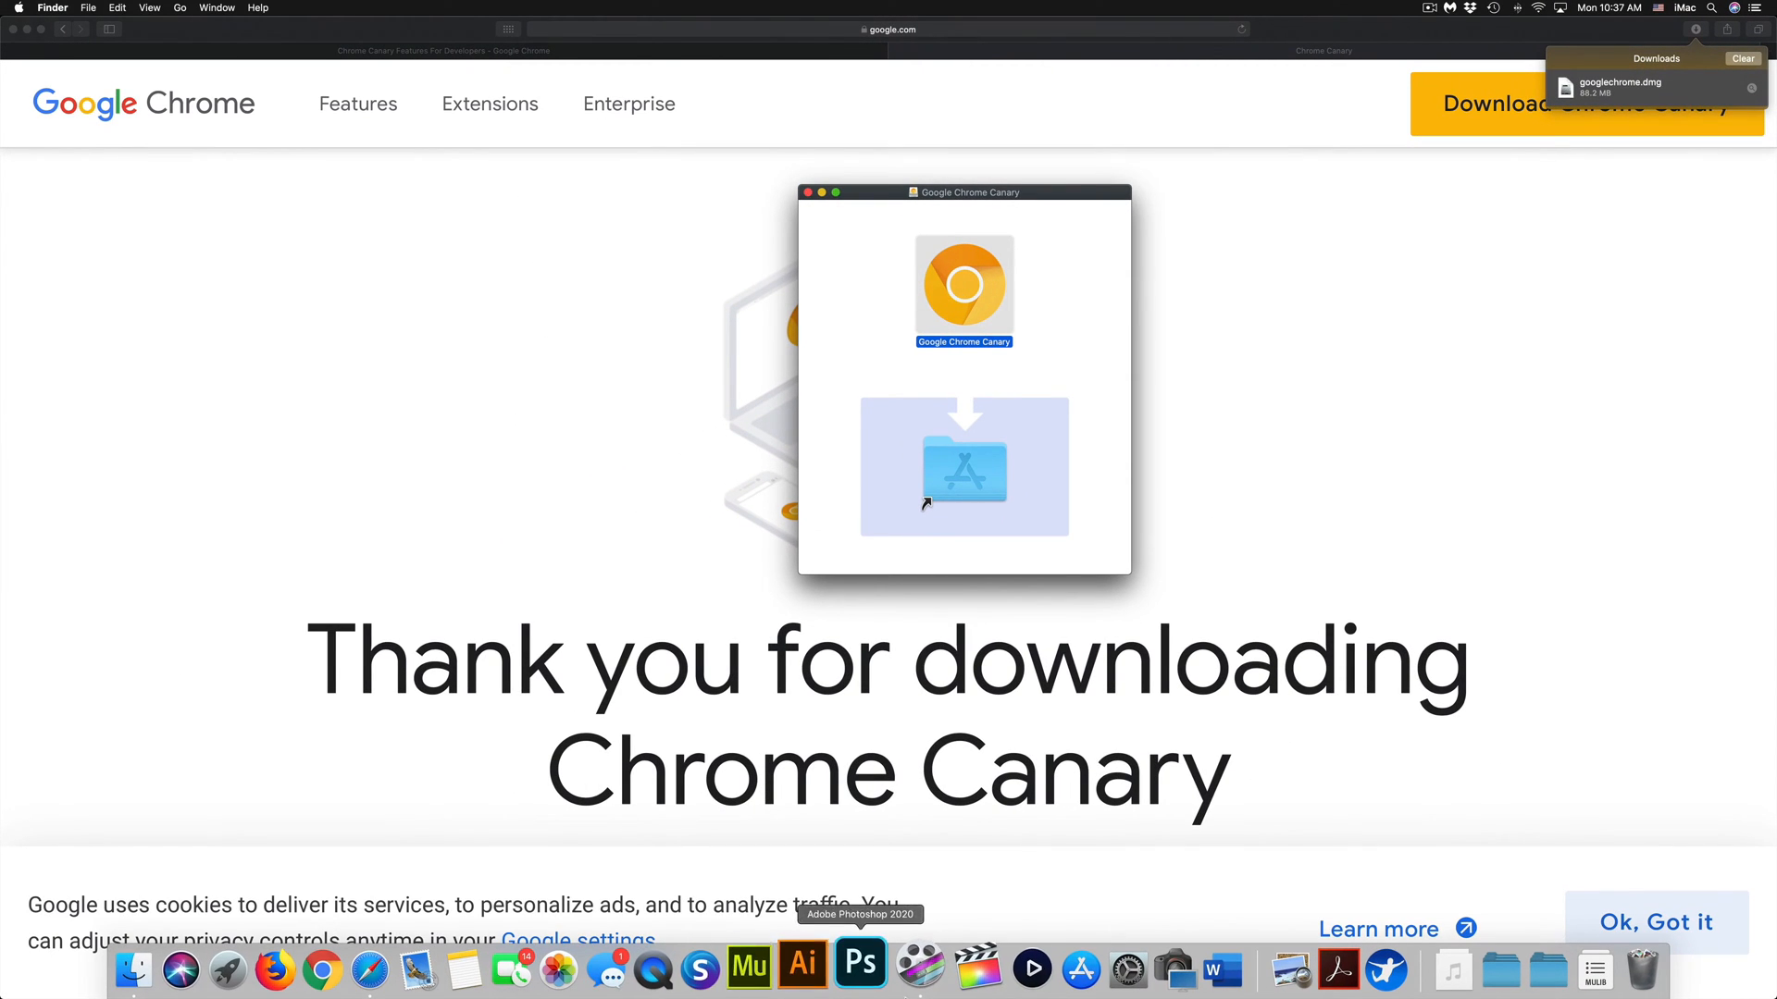
pyautogui.moveTo(159, 972)
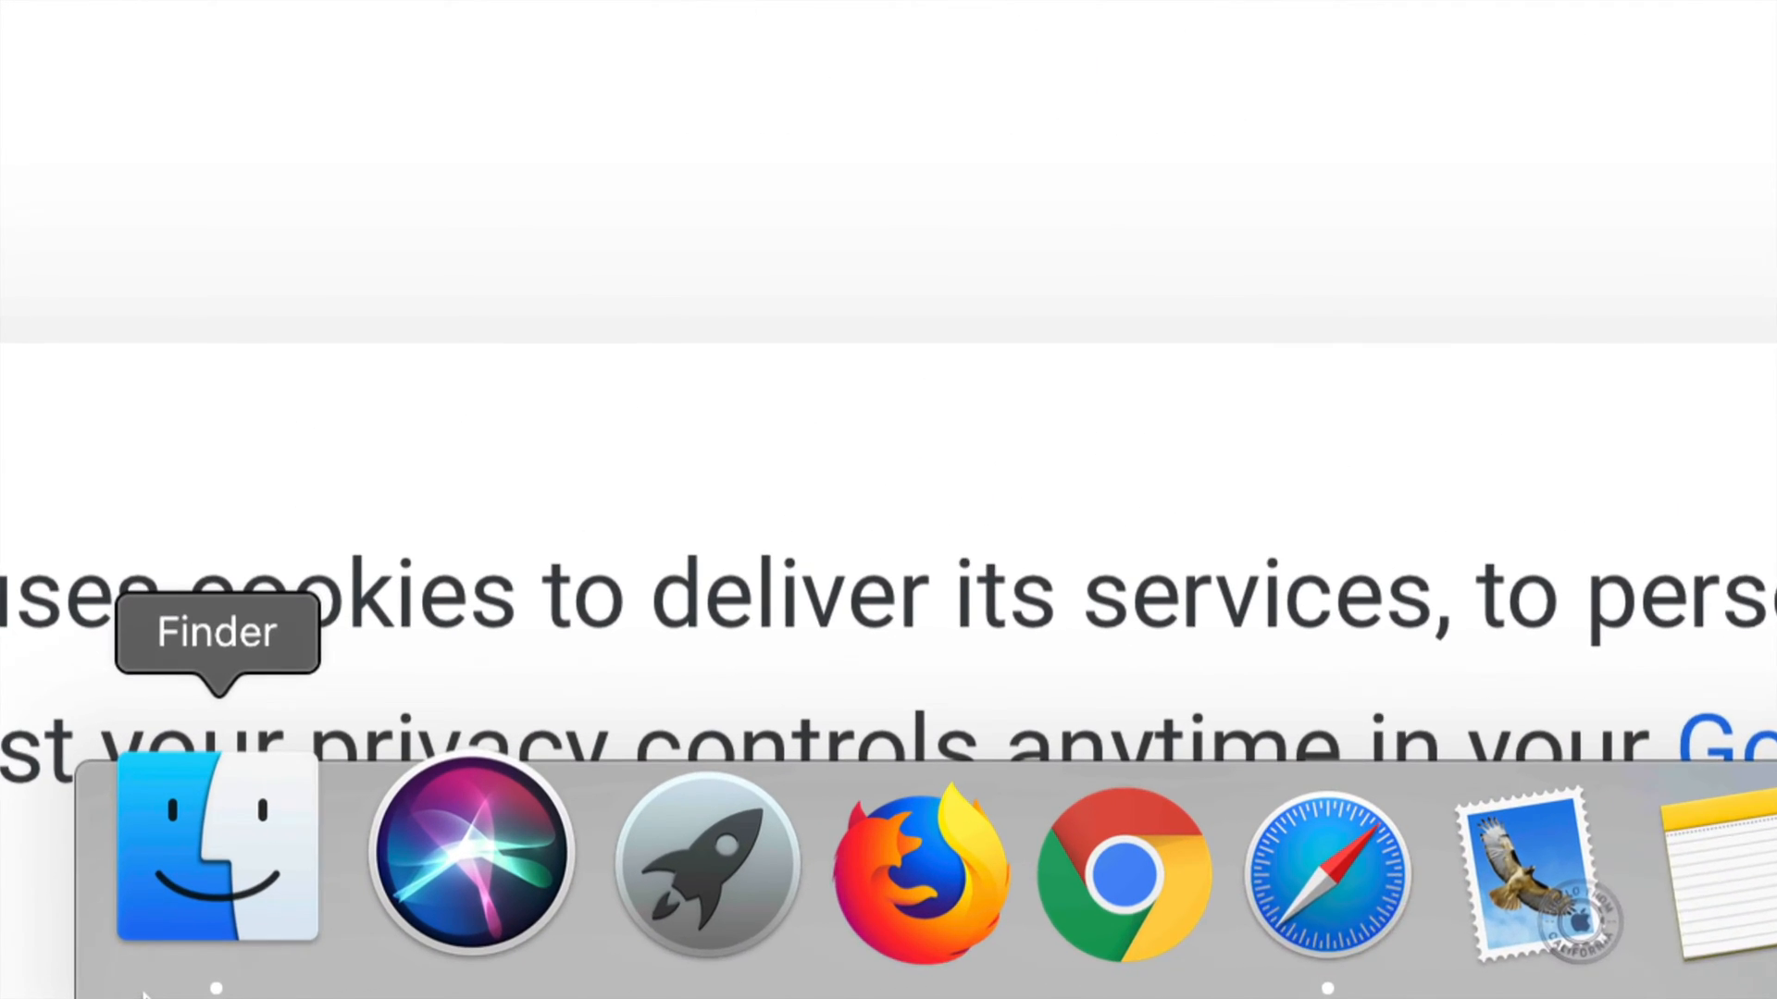
pyautogui.click(215, 849)
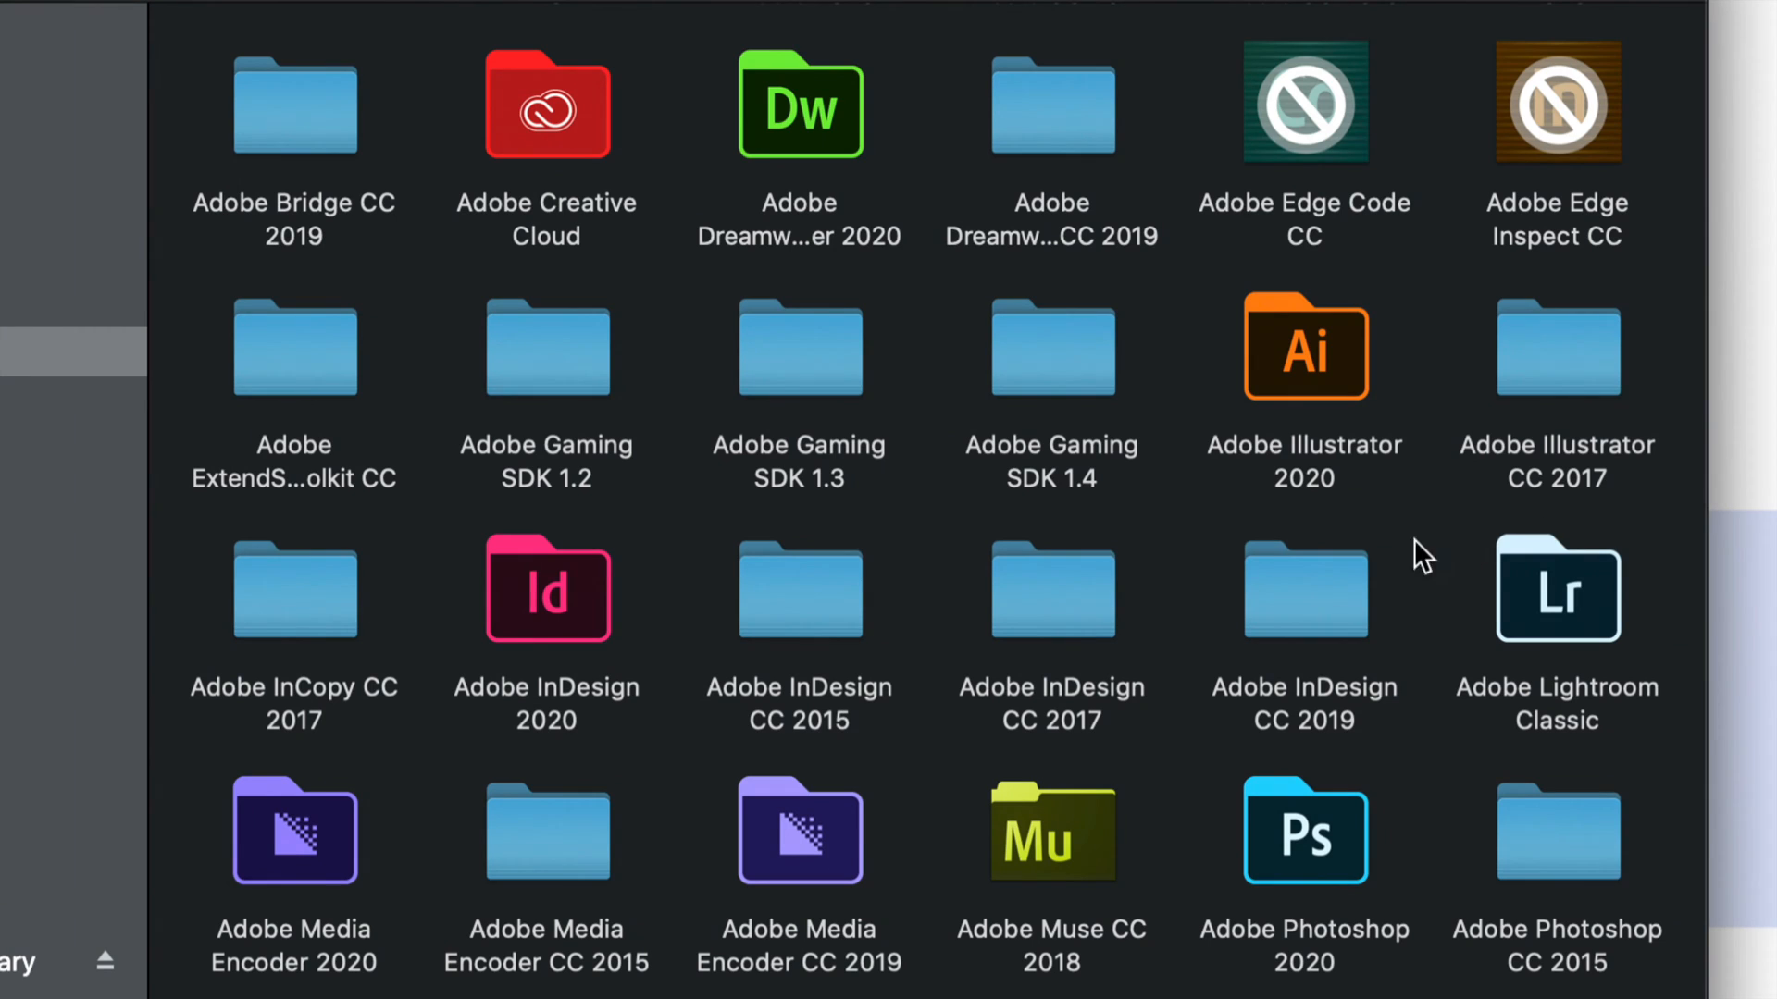
pyautogui.scroll(-3)
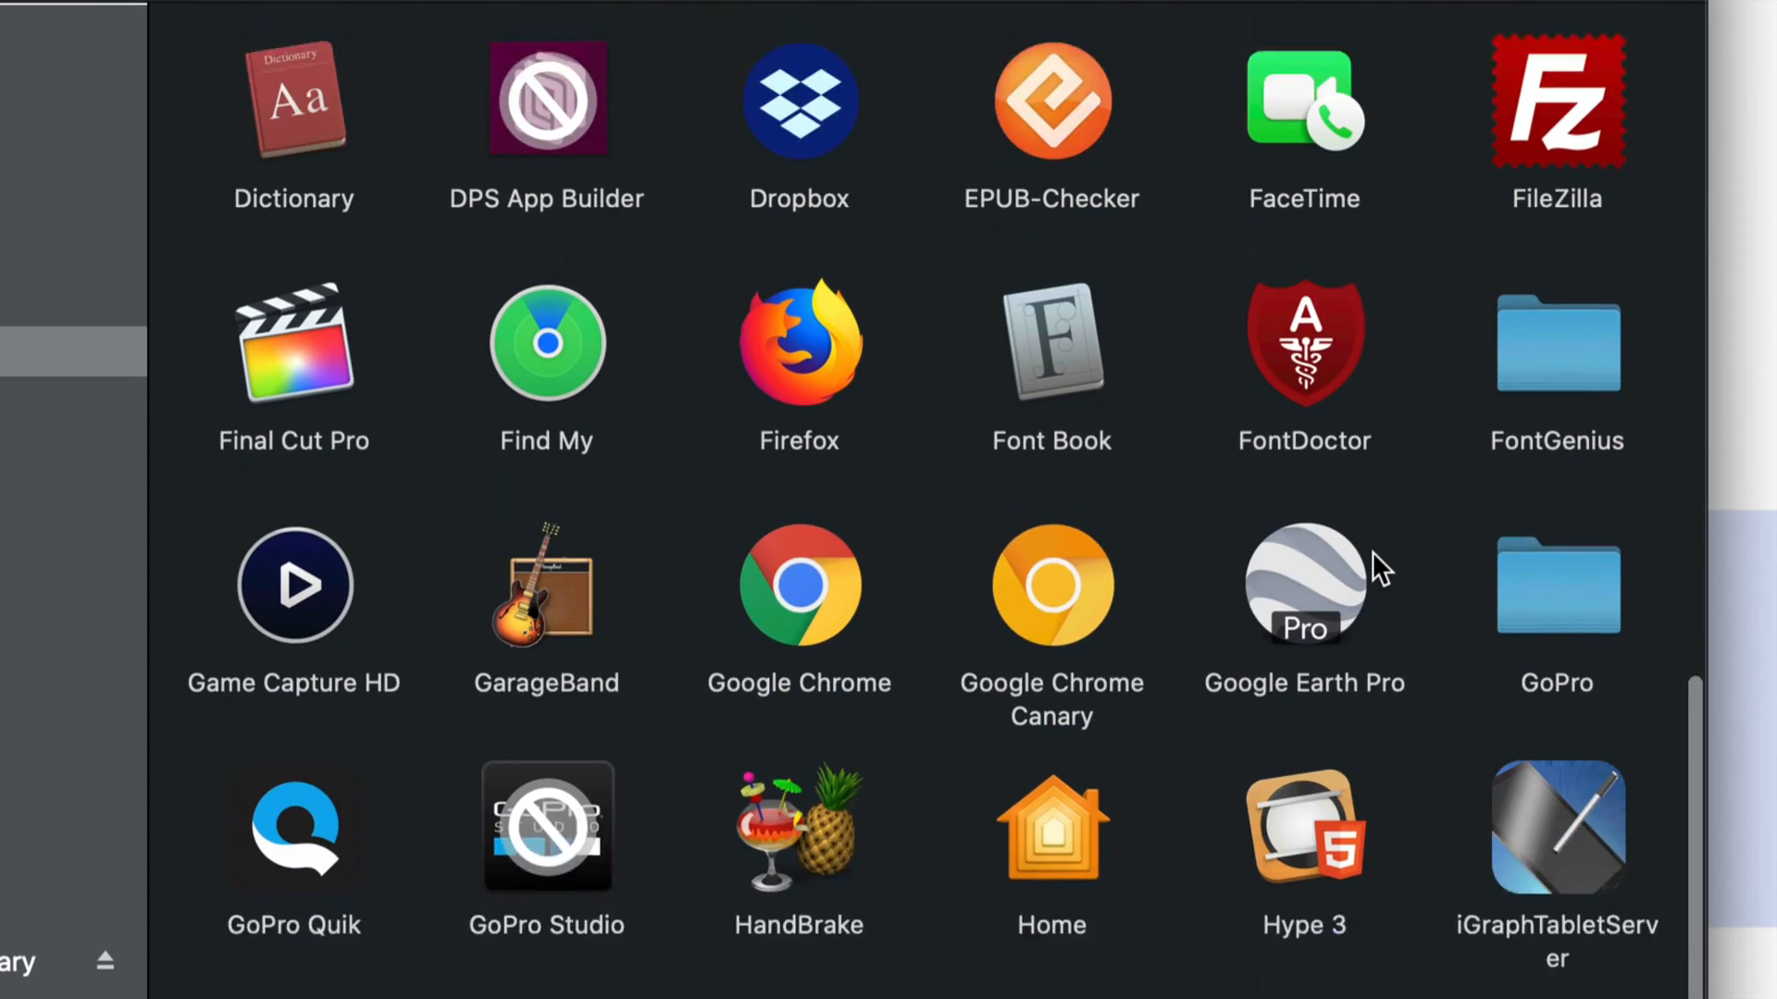
pyautogui.scroll(-3)
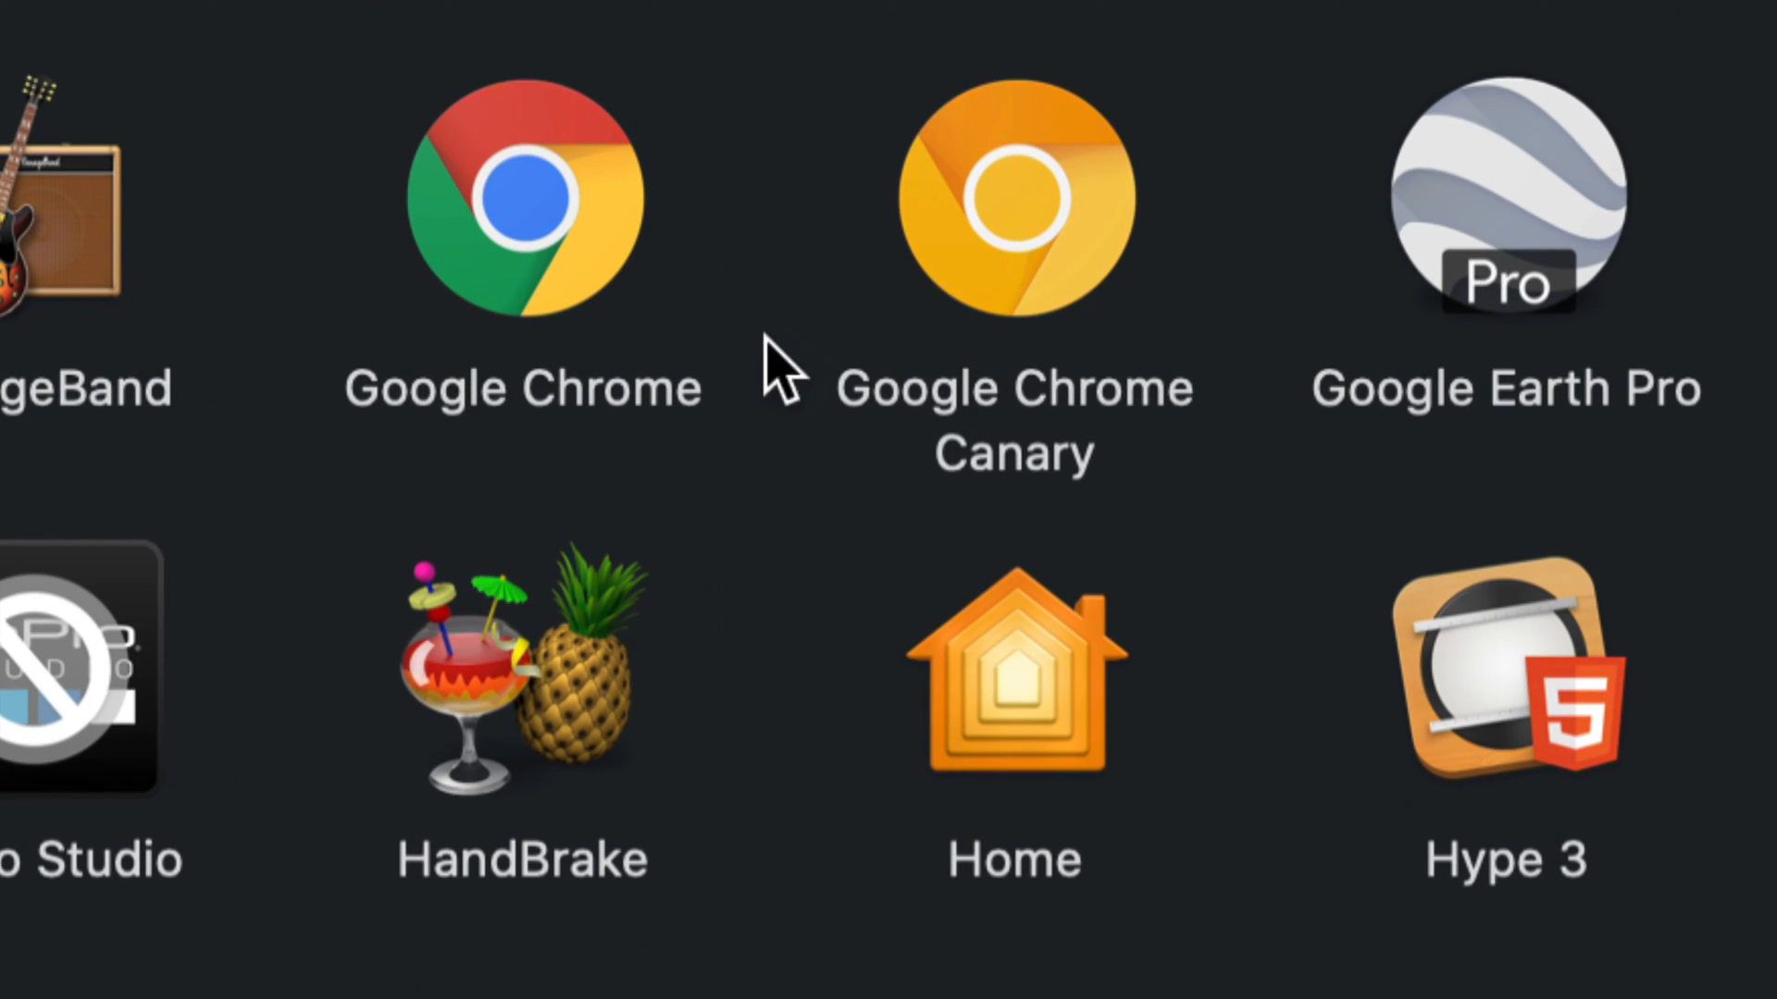
pyautogui.moveTo(1116, 481)
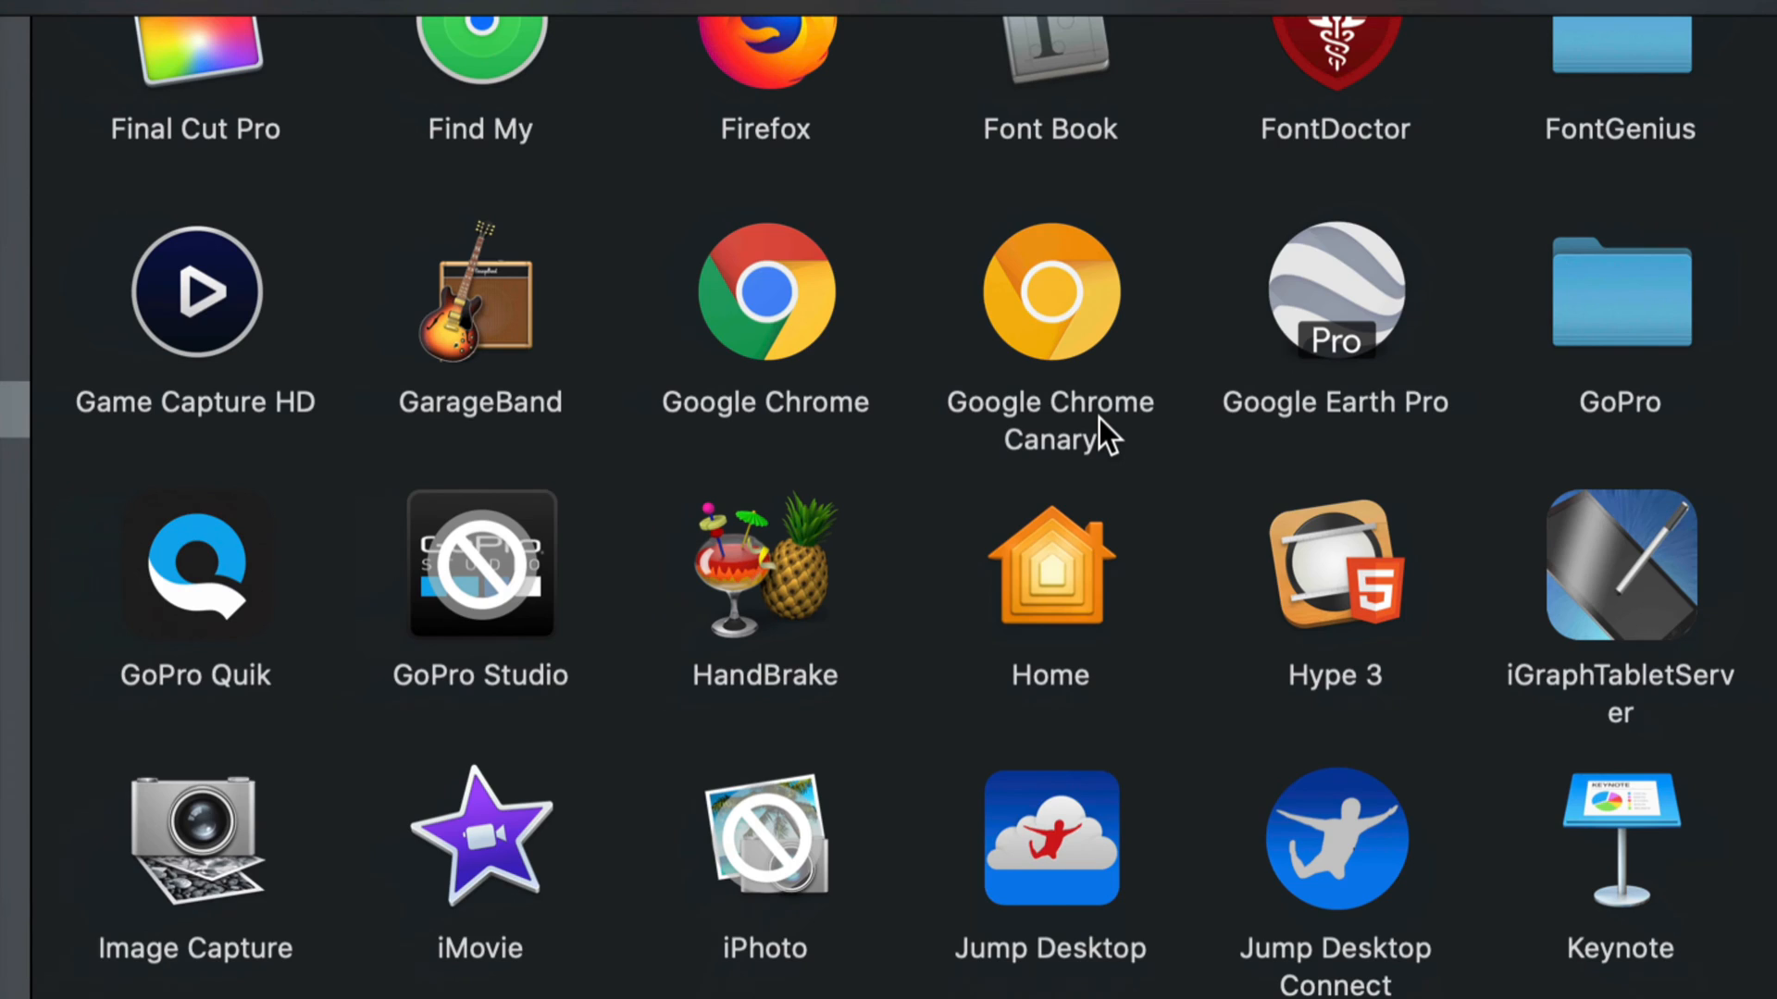
# Launch Google Chrome Canary from Applications and approve the downloaded-app security warning.
pyautogui.click(1049, 292)
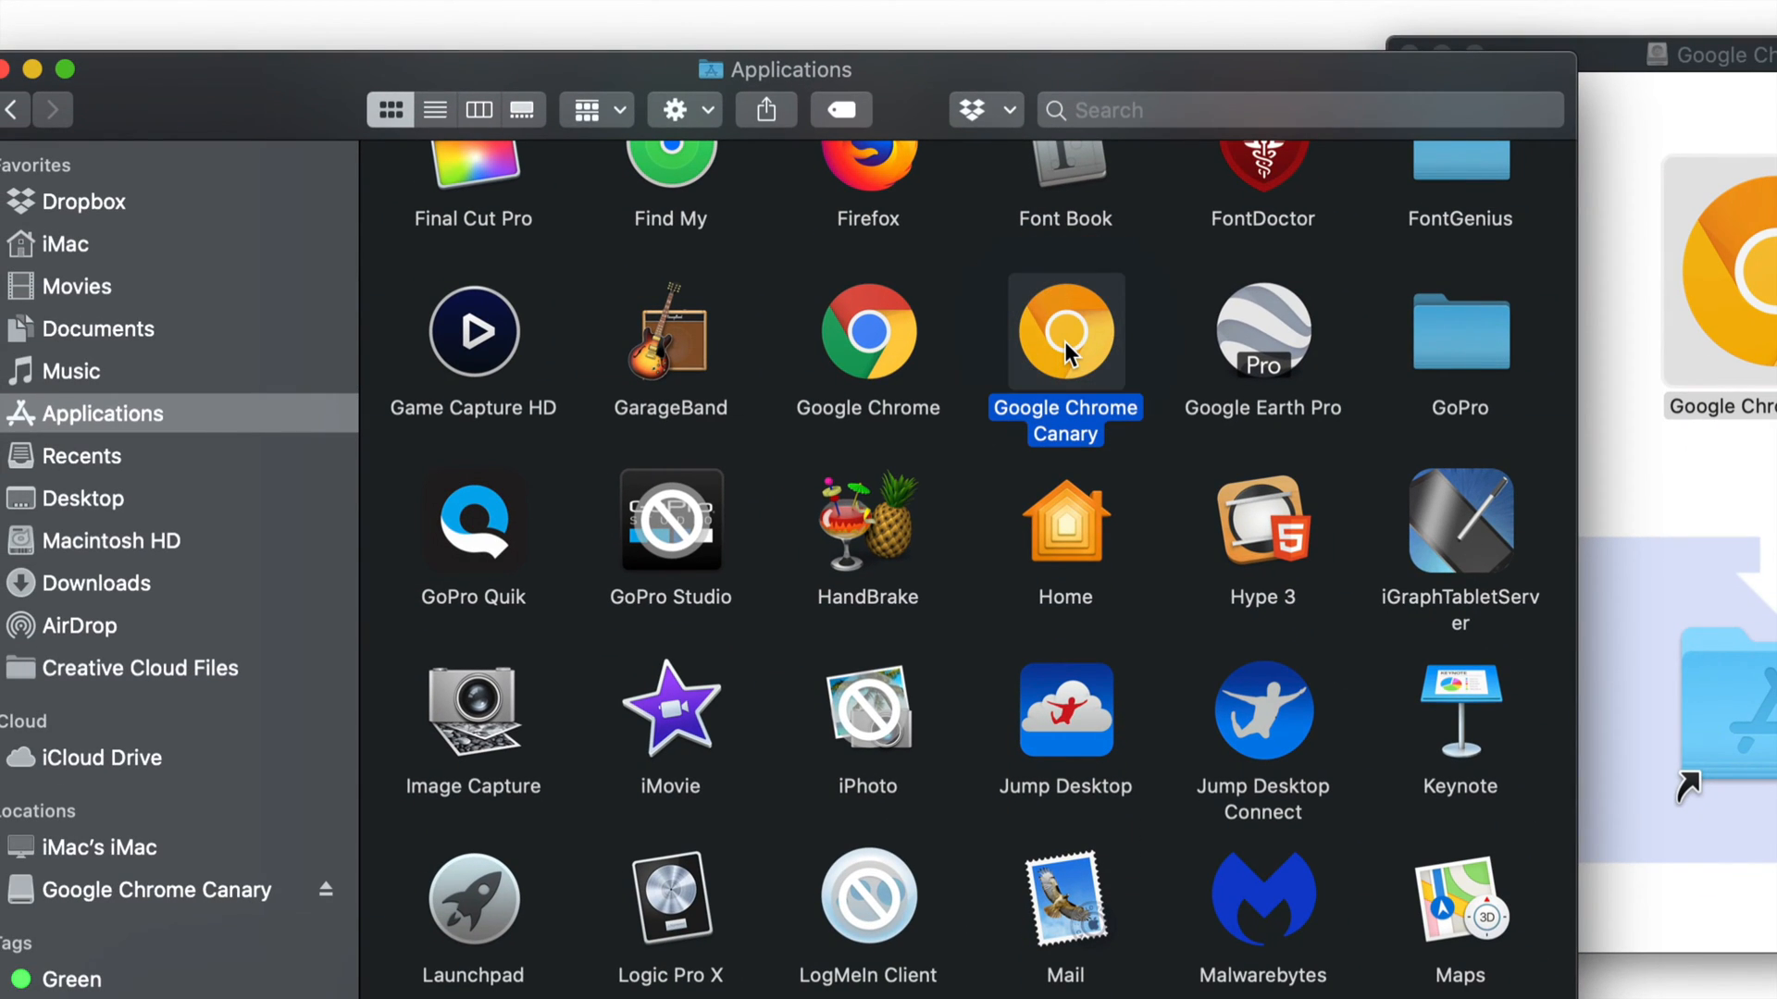
pyautogui.doubleClick(1065, 331)
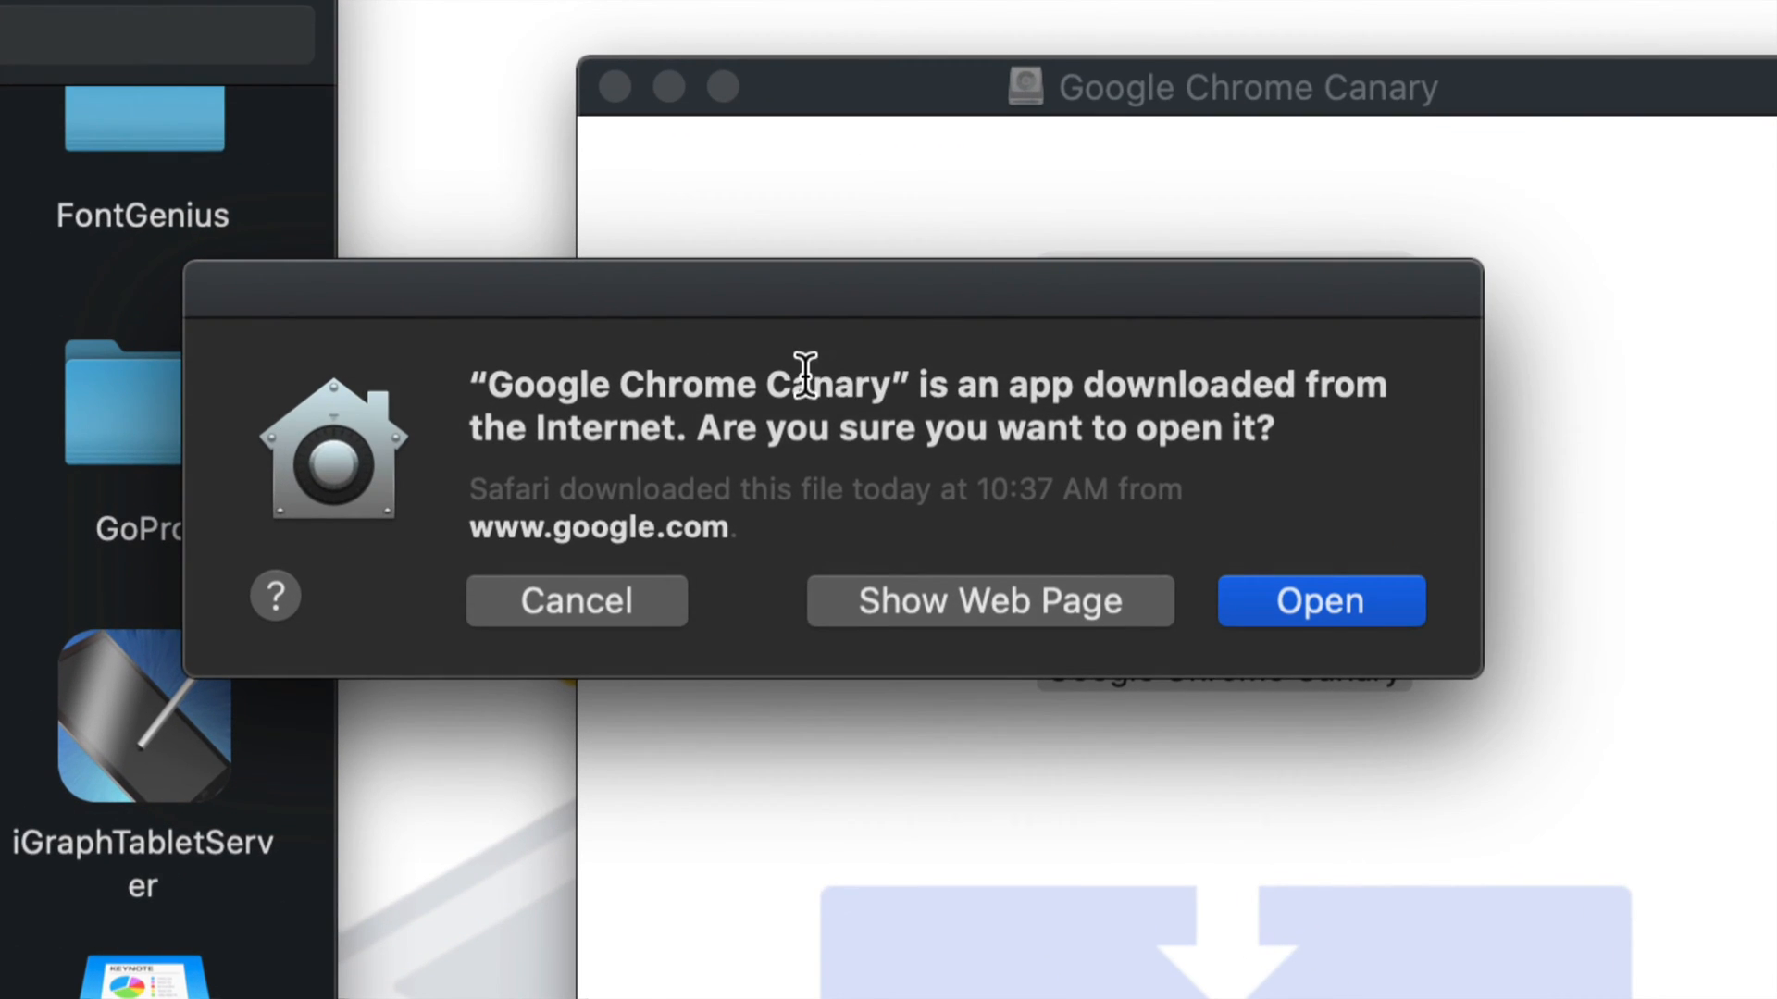
pyautogui.moveTo(665, 472)
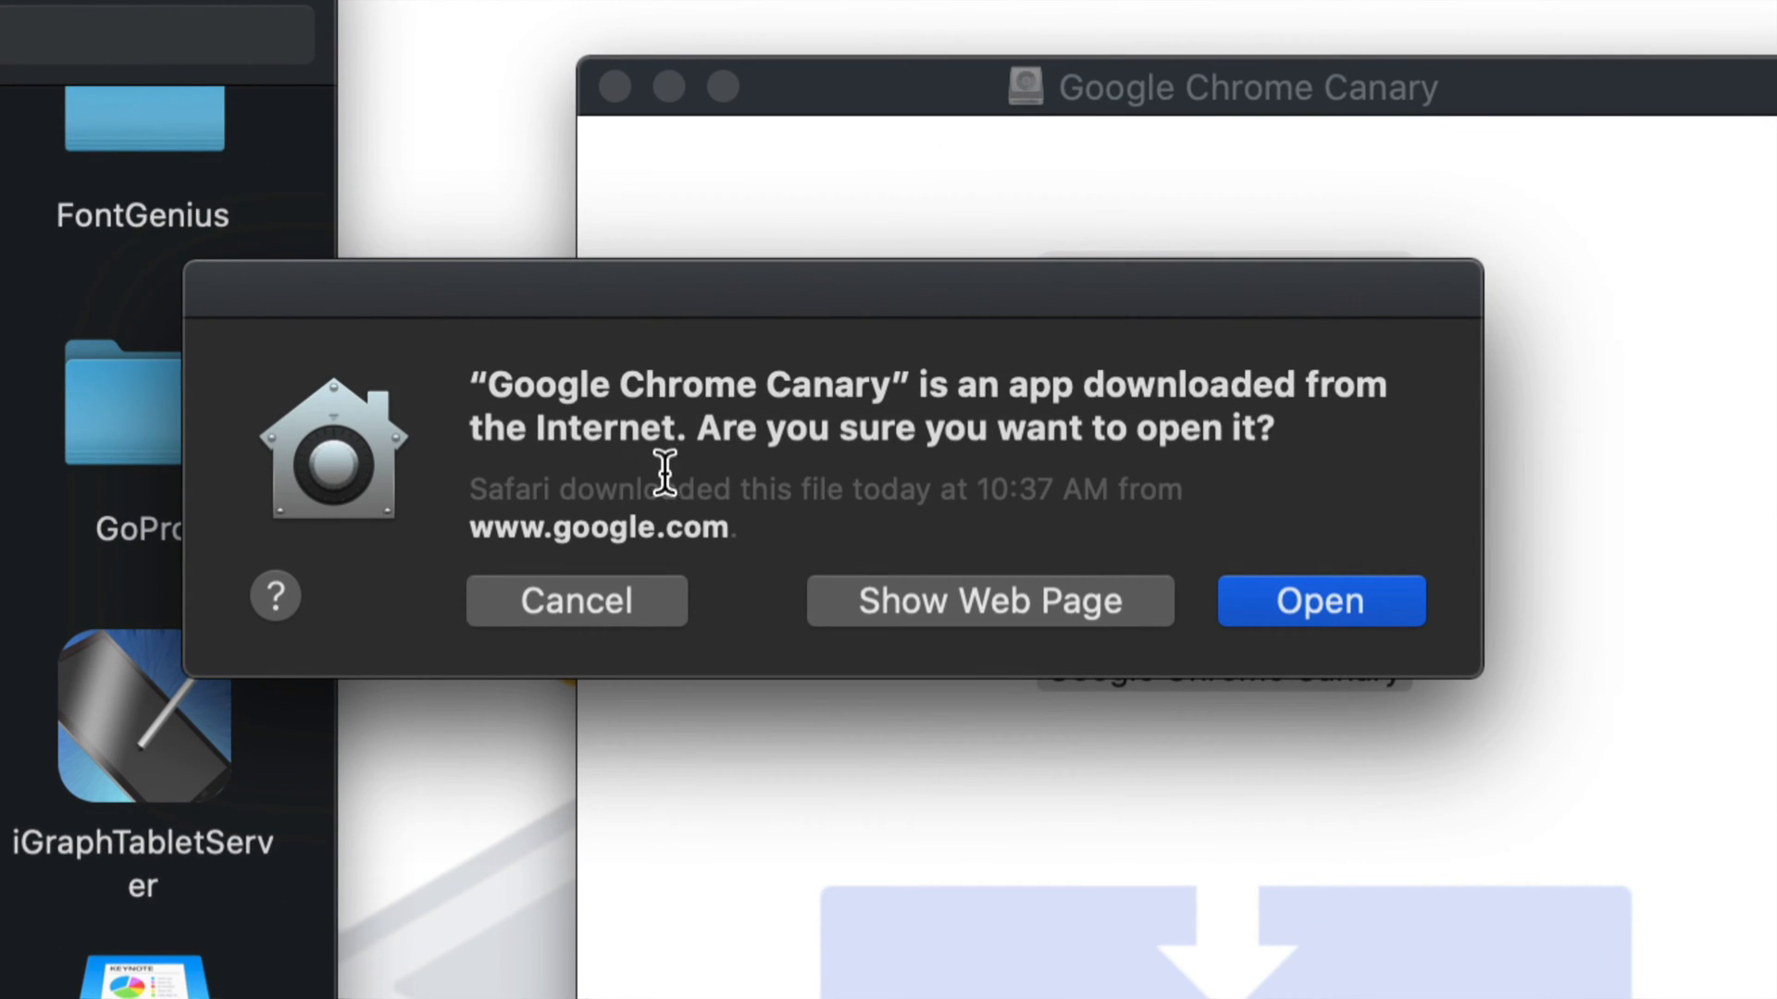
pyautogui.moveTo(1314, 634)
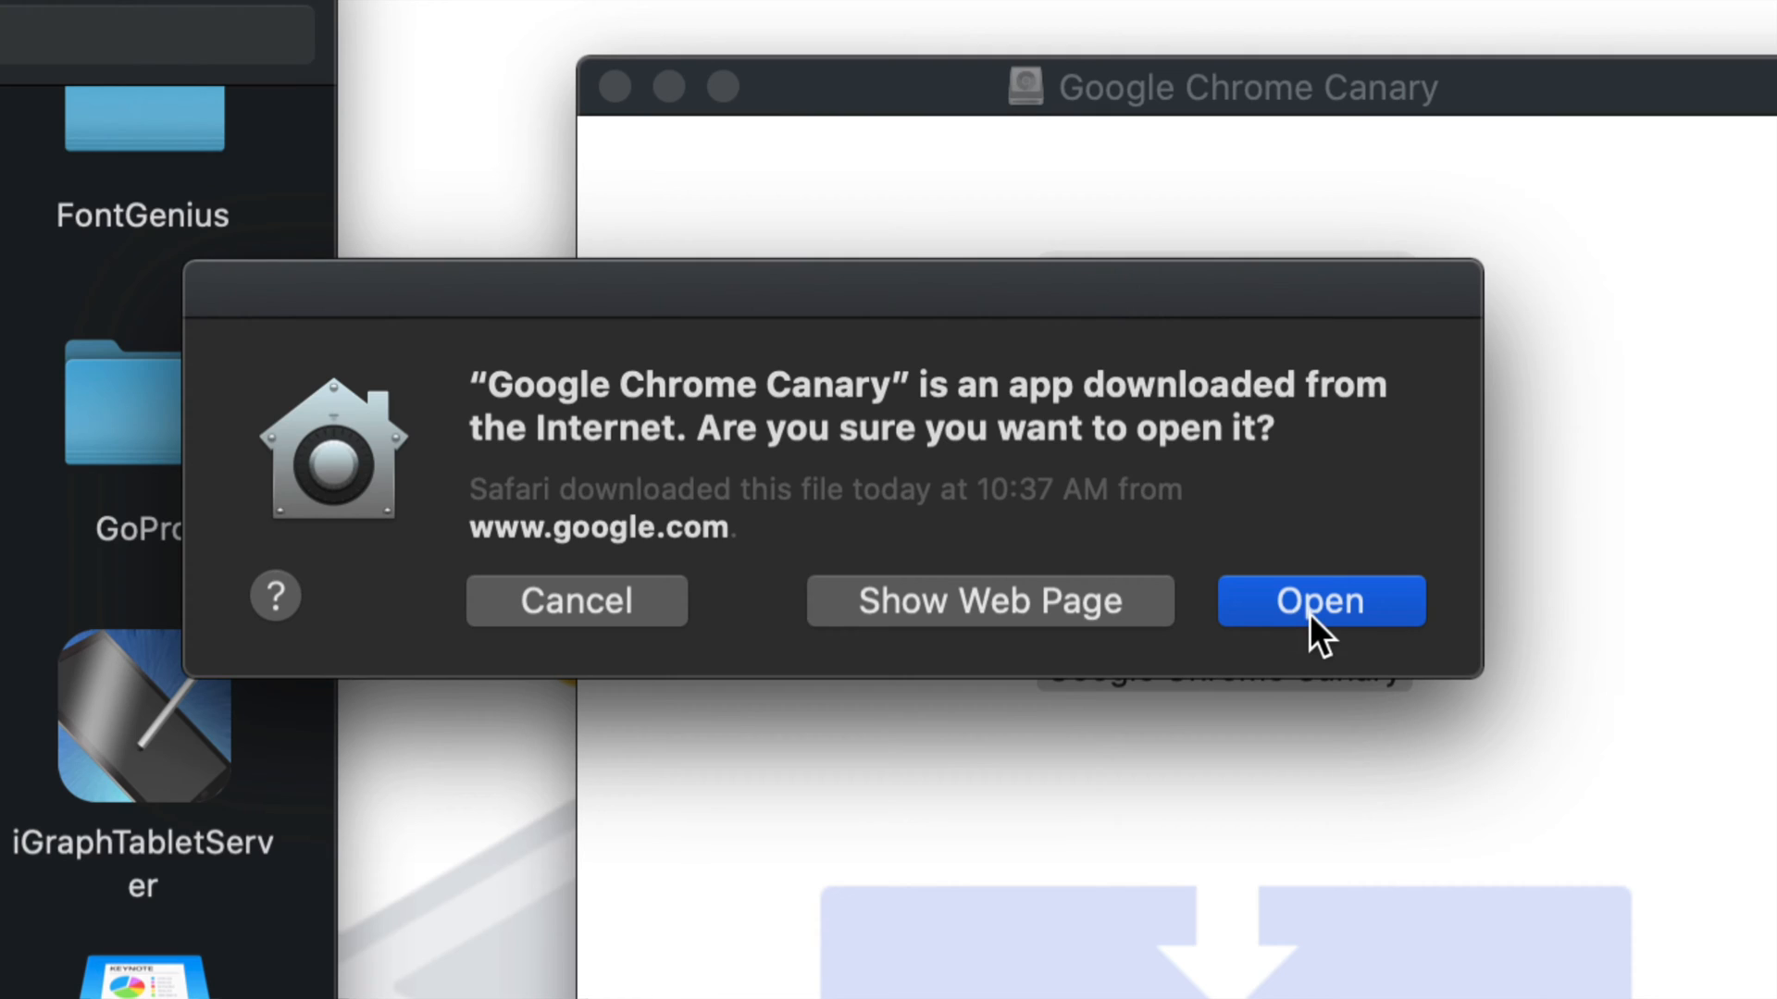
pyautogui.moveTo(1356, 641)
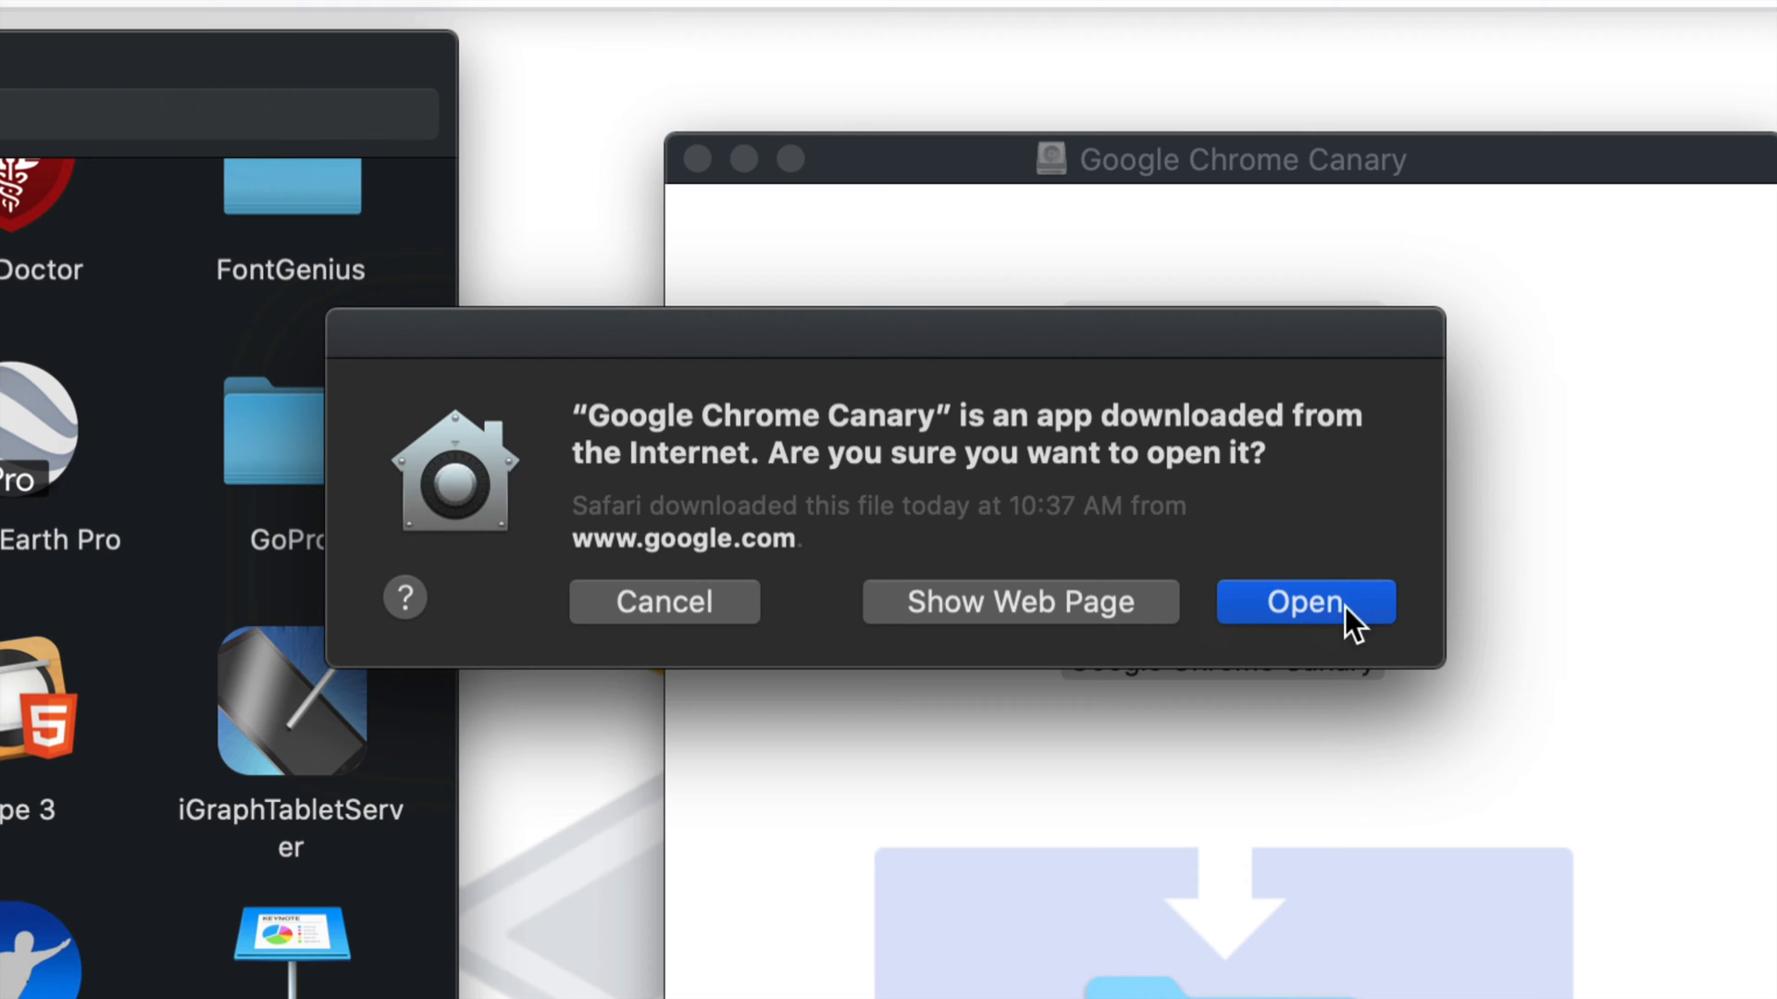
pyautogui.click(1305, 601)
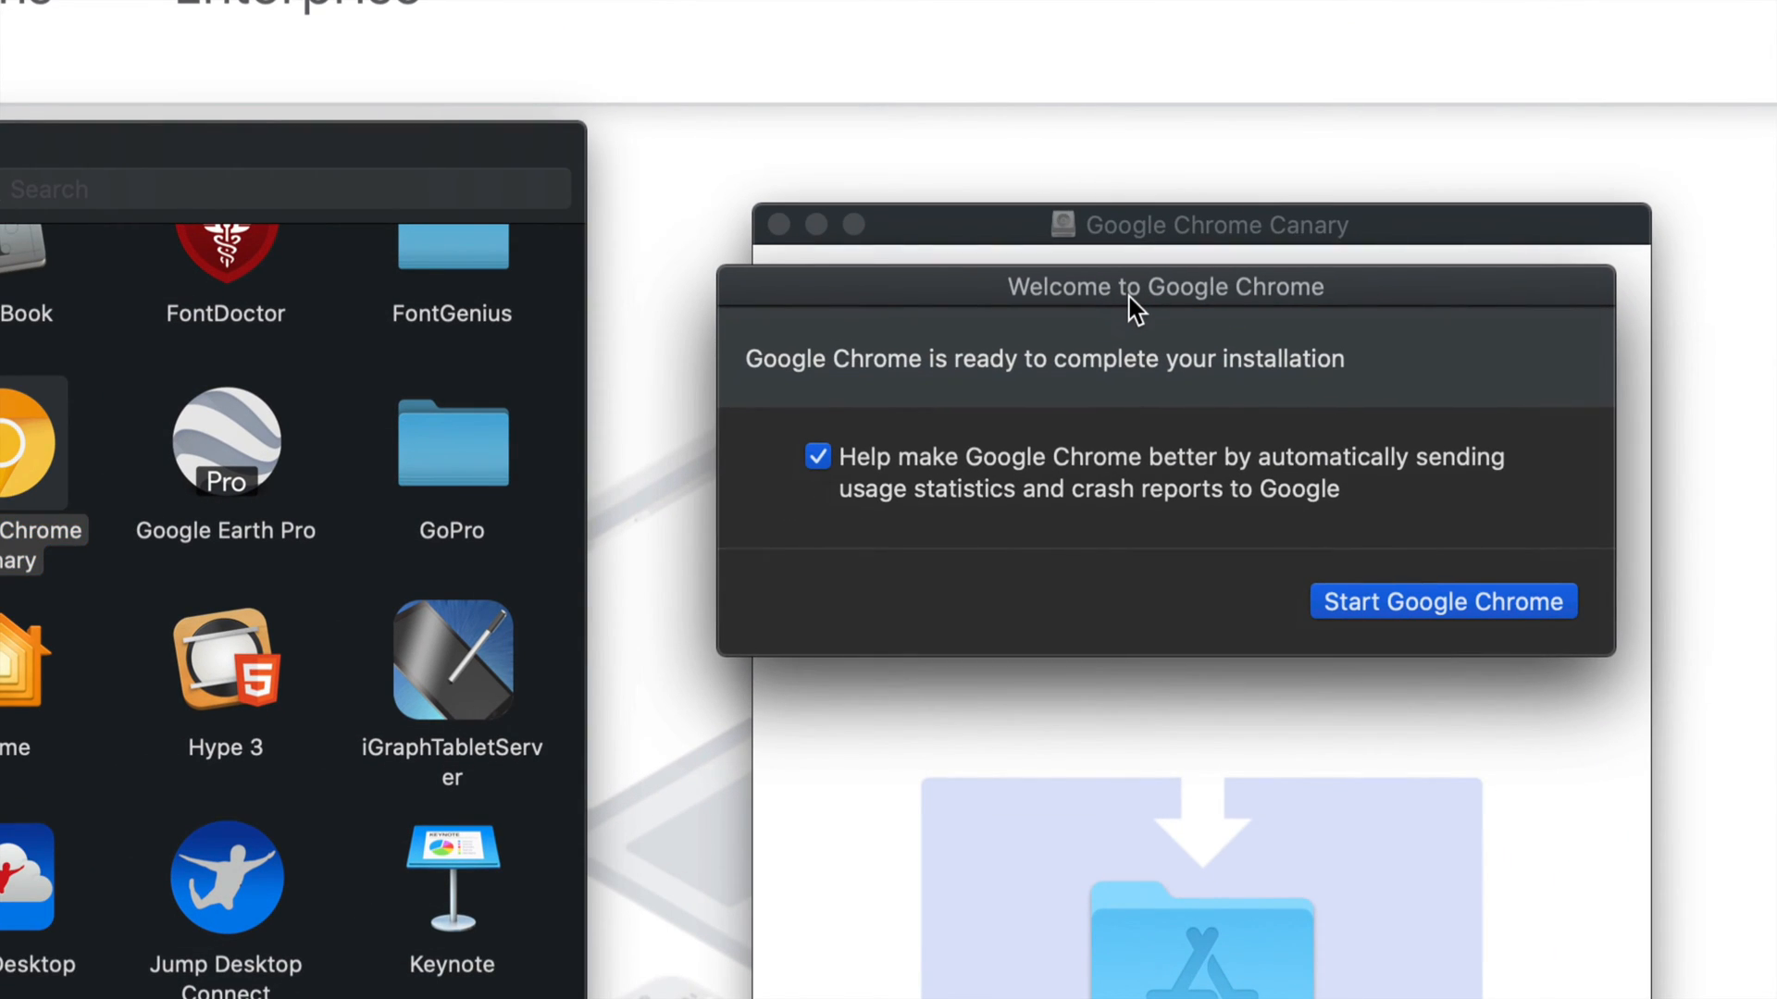
pyautogui.moveTo(896, 470)
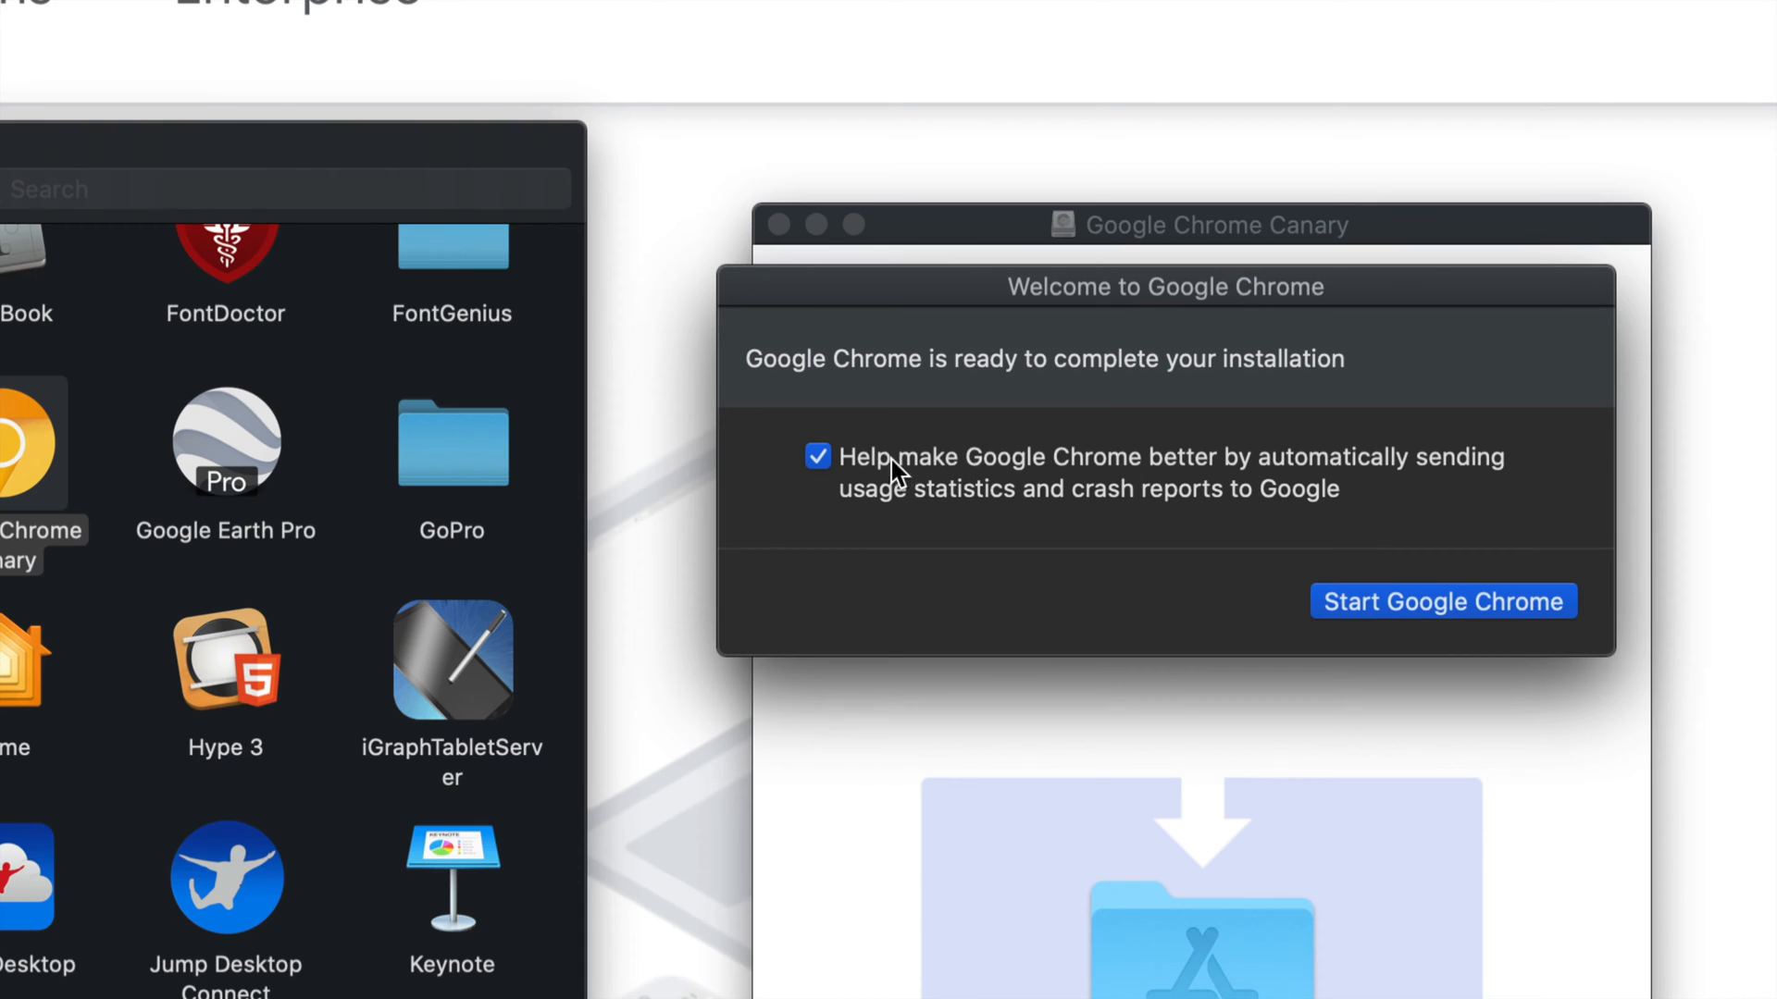
pyautogui.moveTo(826, 470)
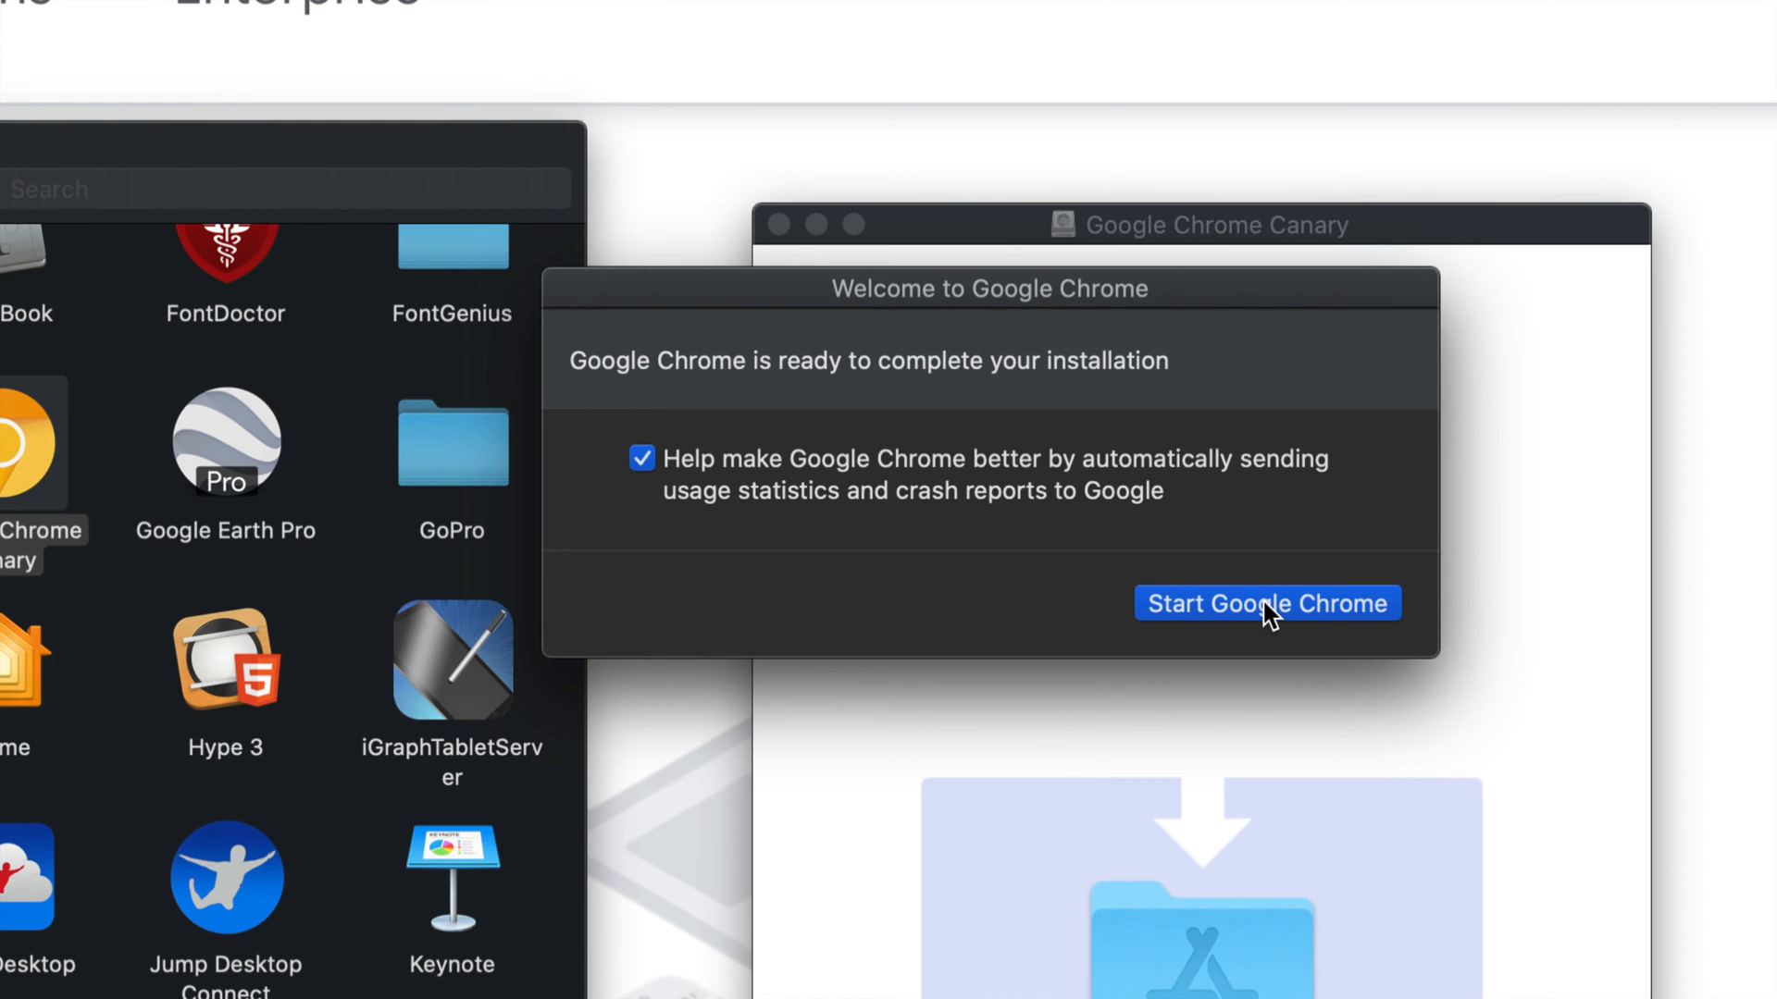
# Start Chrome Canary, get started with setup to the Google Apps bookmarks step, and refuse notifications.
pyautogui.click(1266, 603)
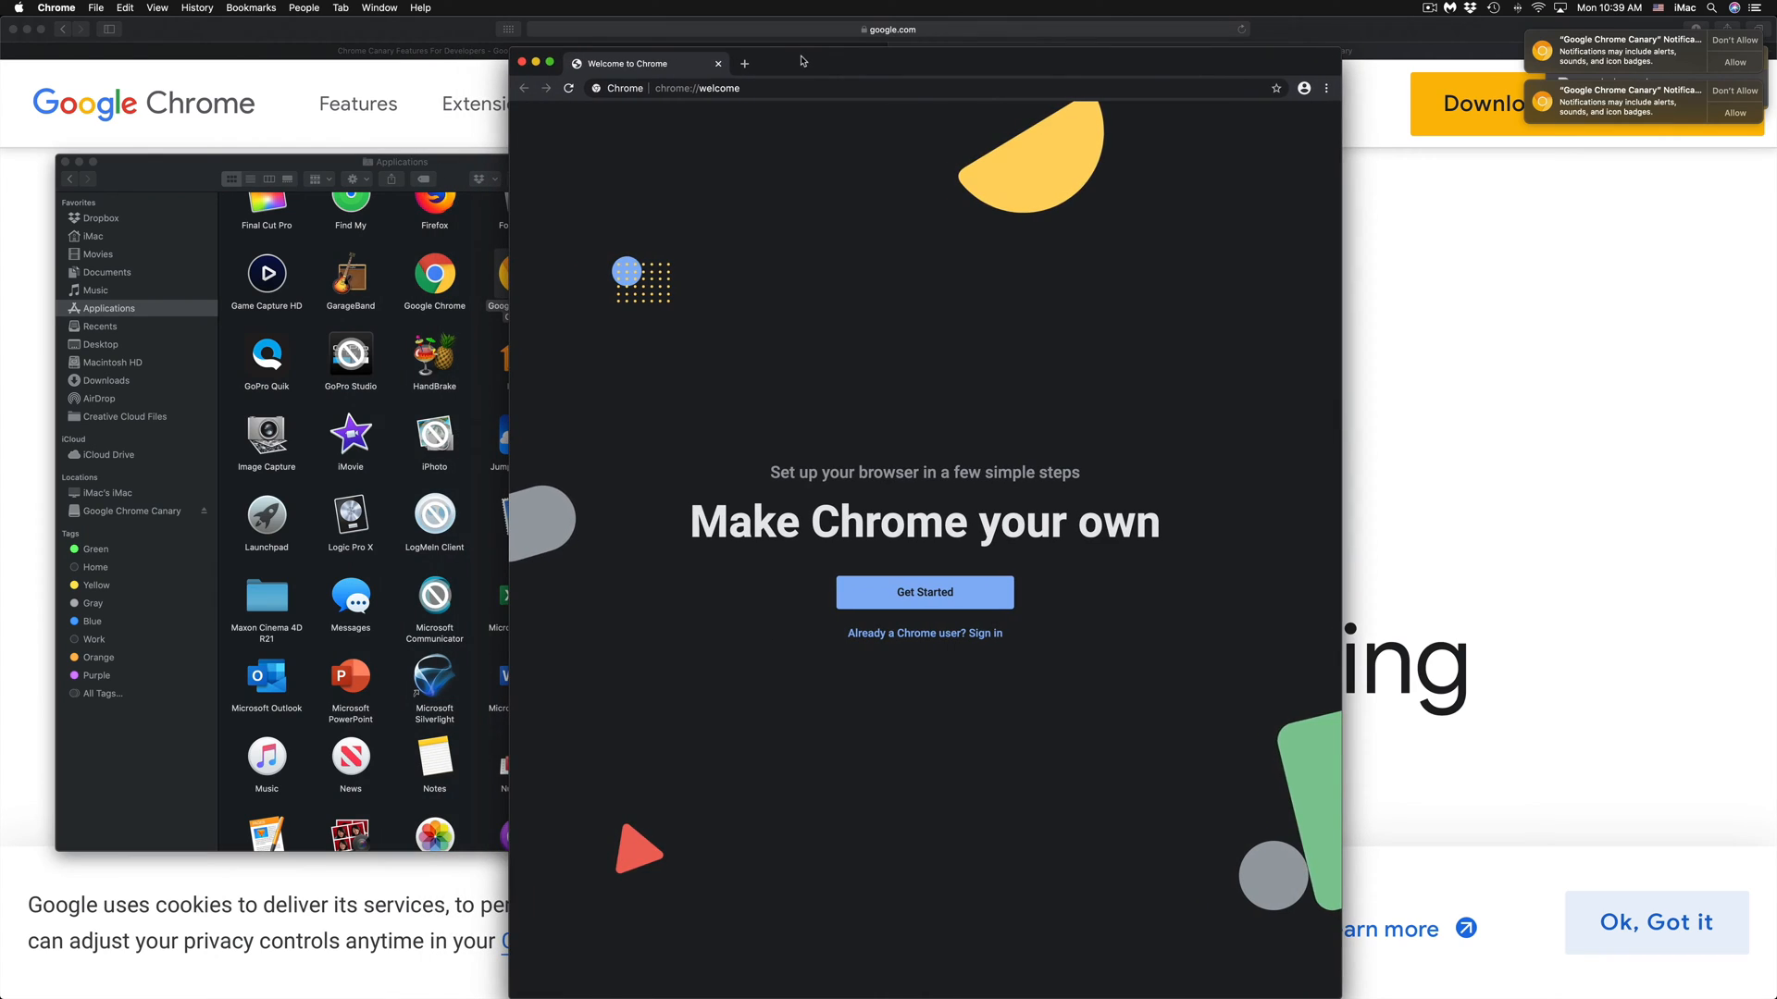
pyautogui.click(923, 592)
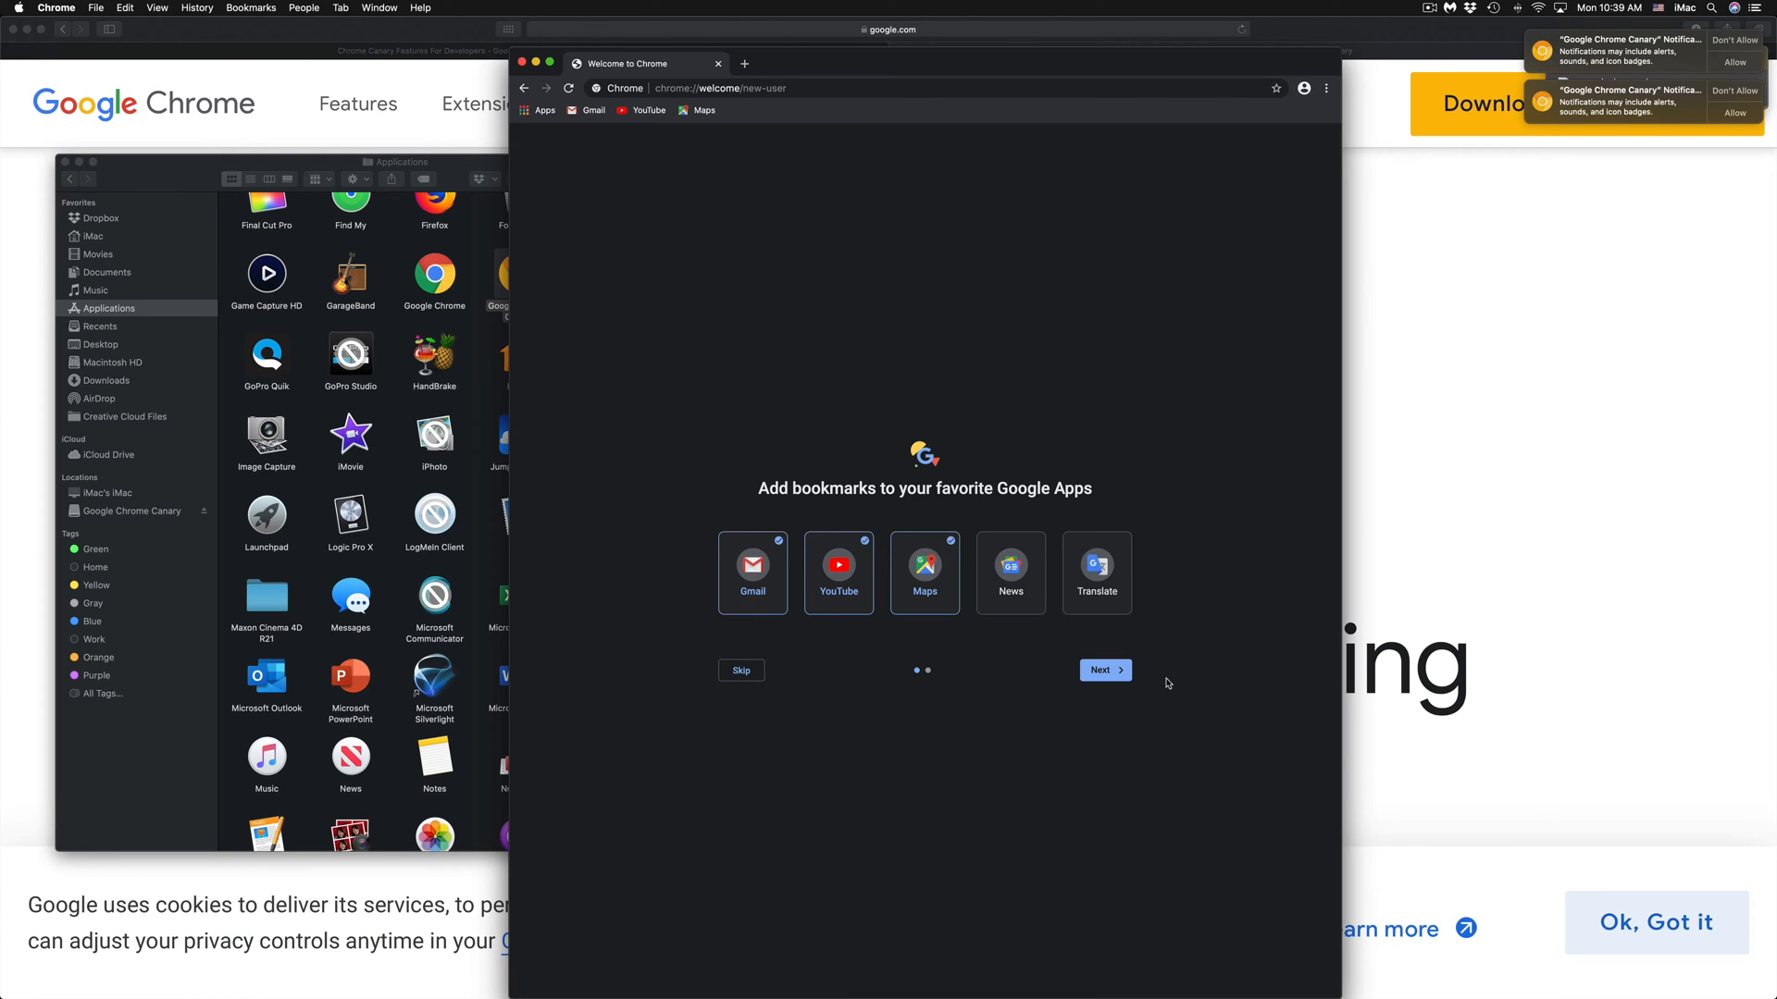
pyautogui.moveTo(966, 528)
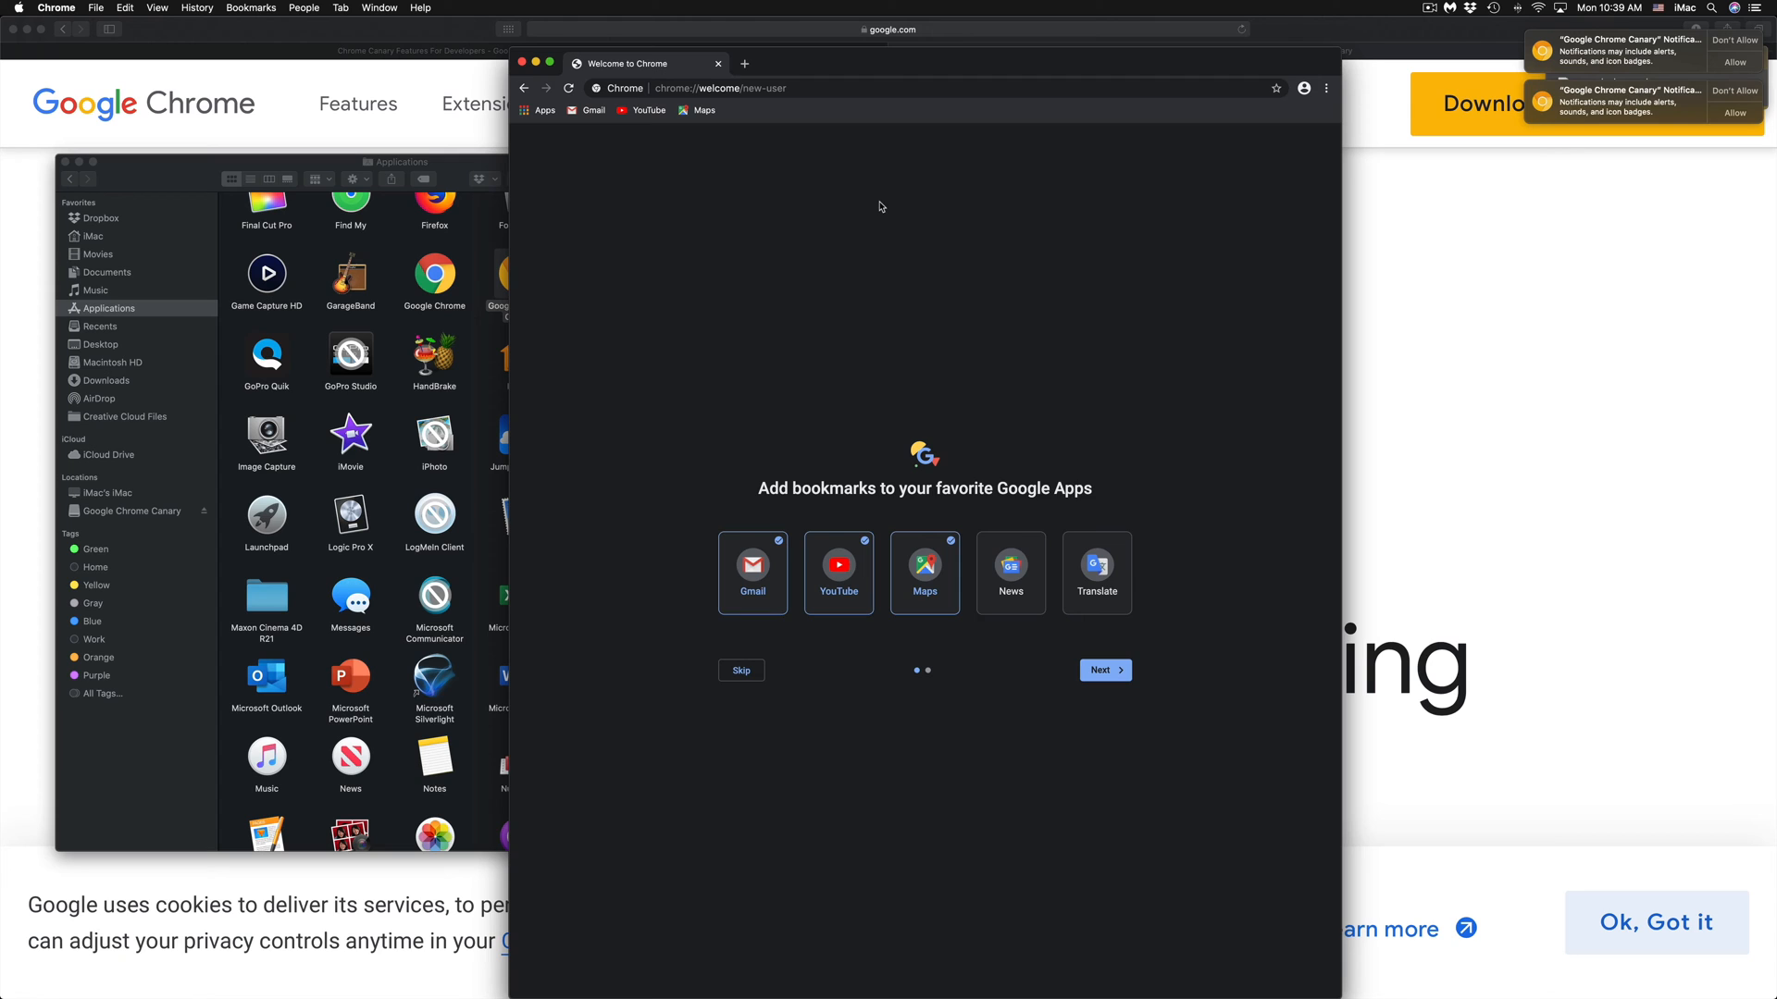
pyautogui.moveTo(1749, 95)
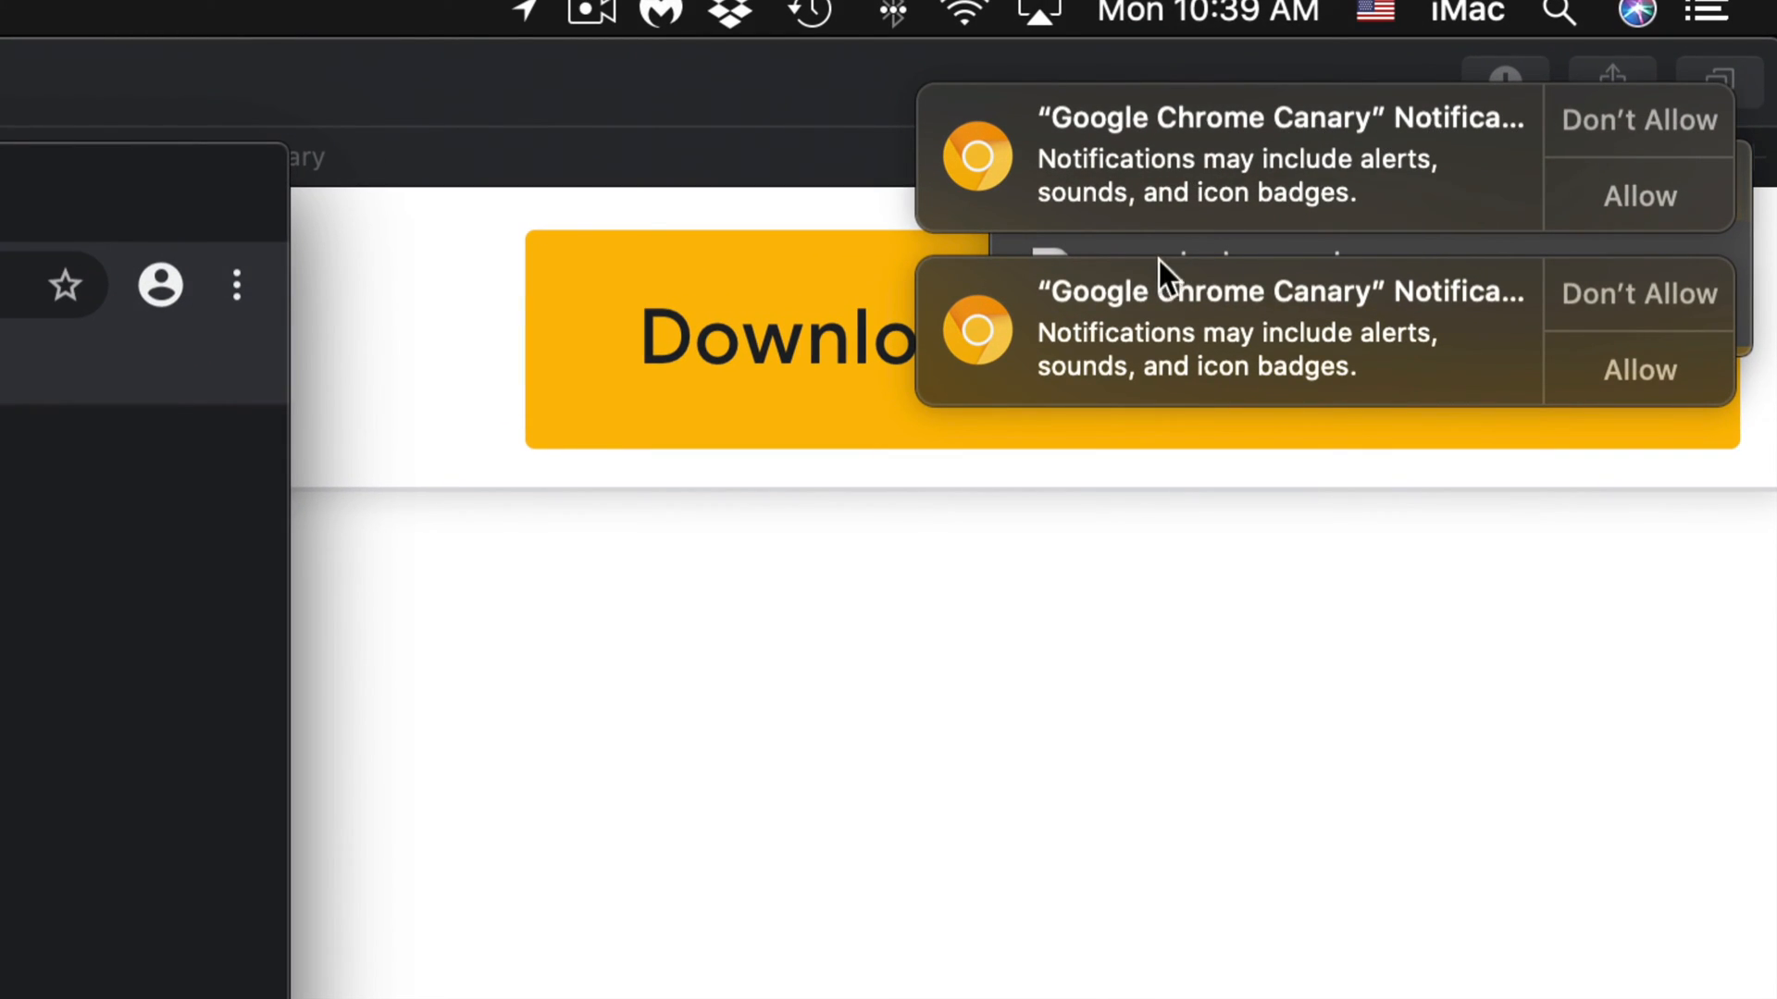
pyautogui.moveTo(1564, 368)
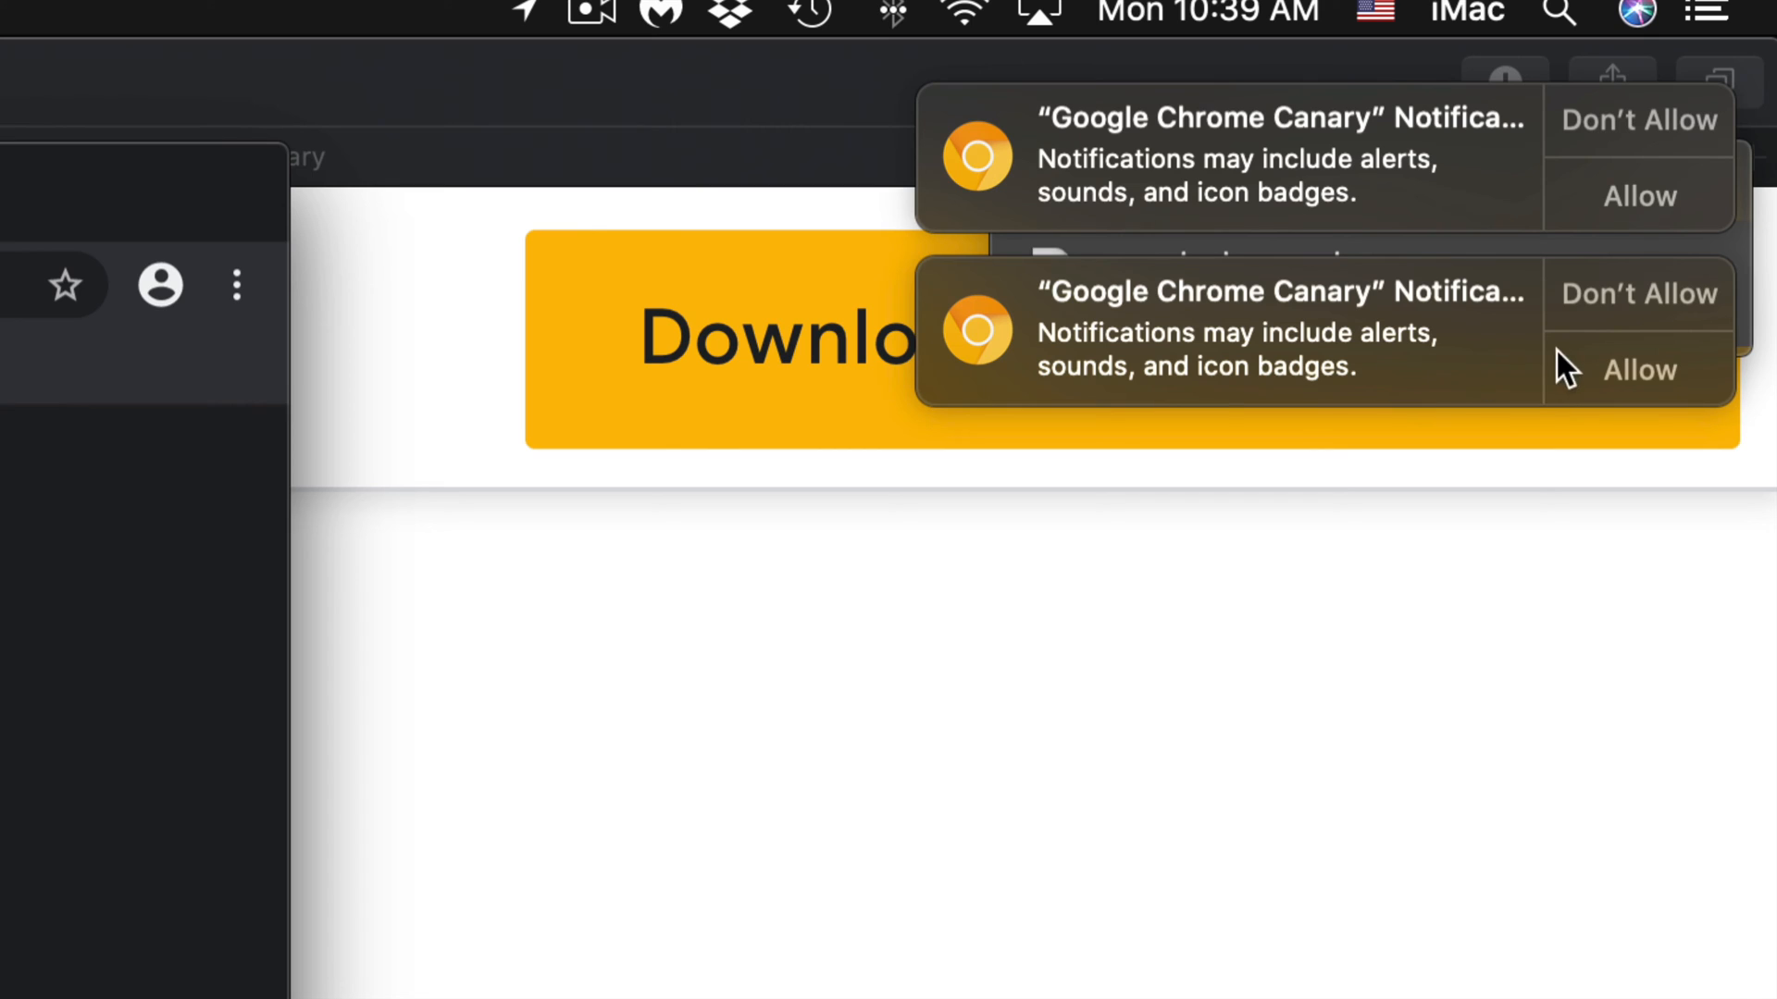
pyautogui.moveTo(1629, 225)
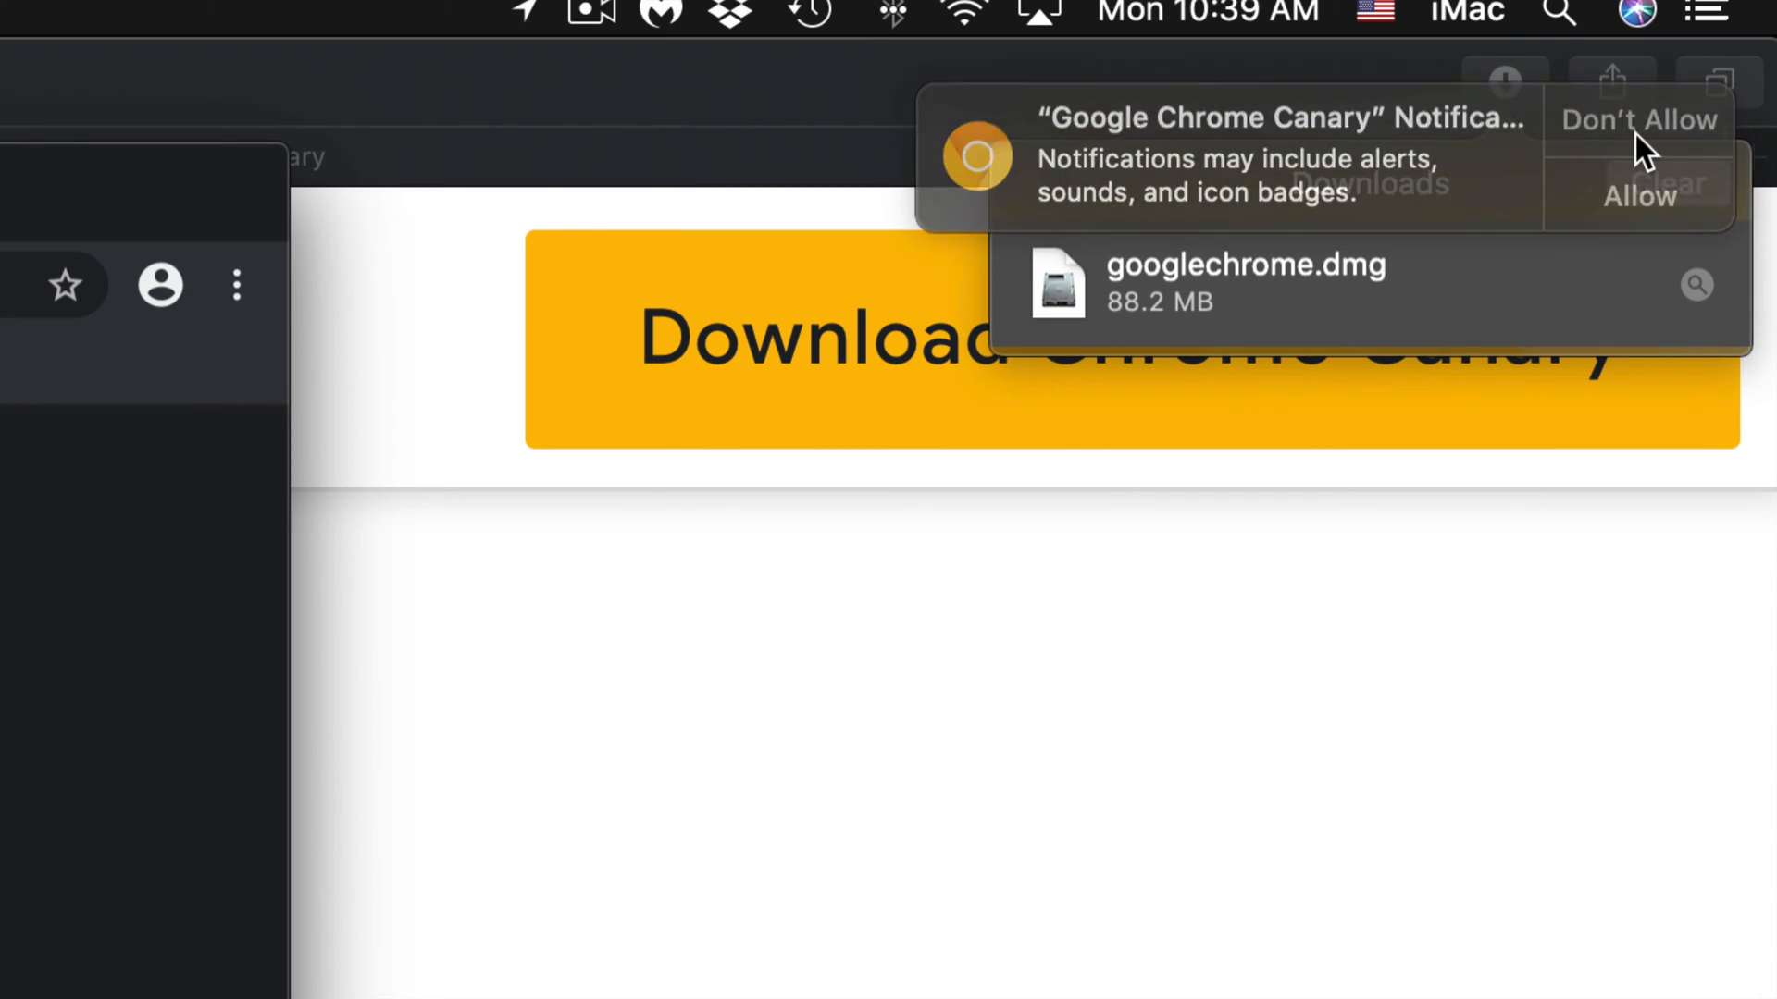
pyautogui.click(1638, 120)
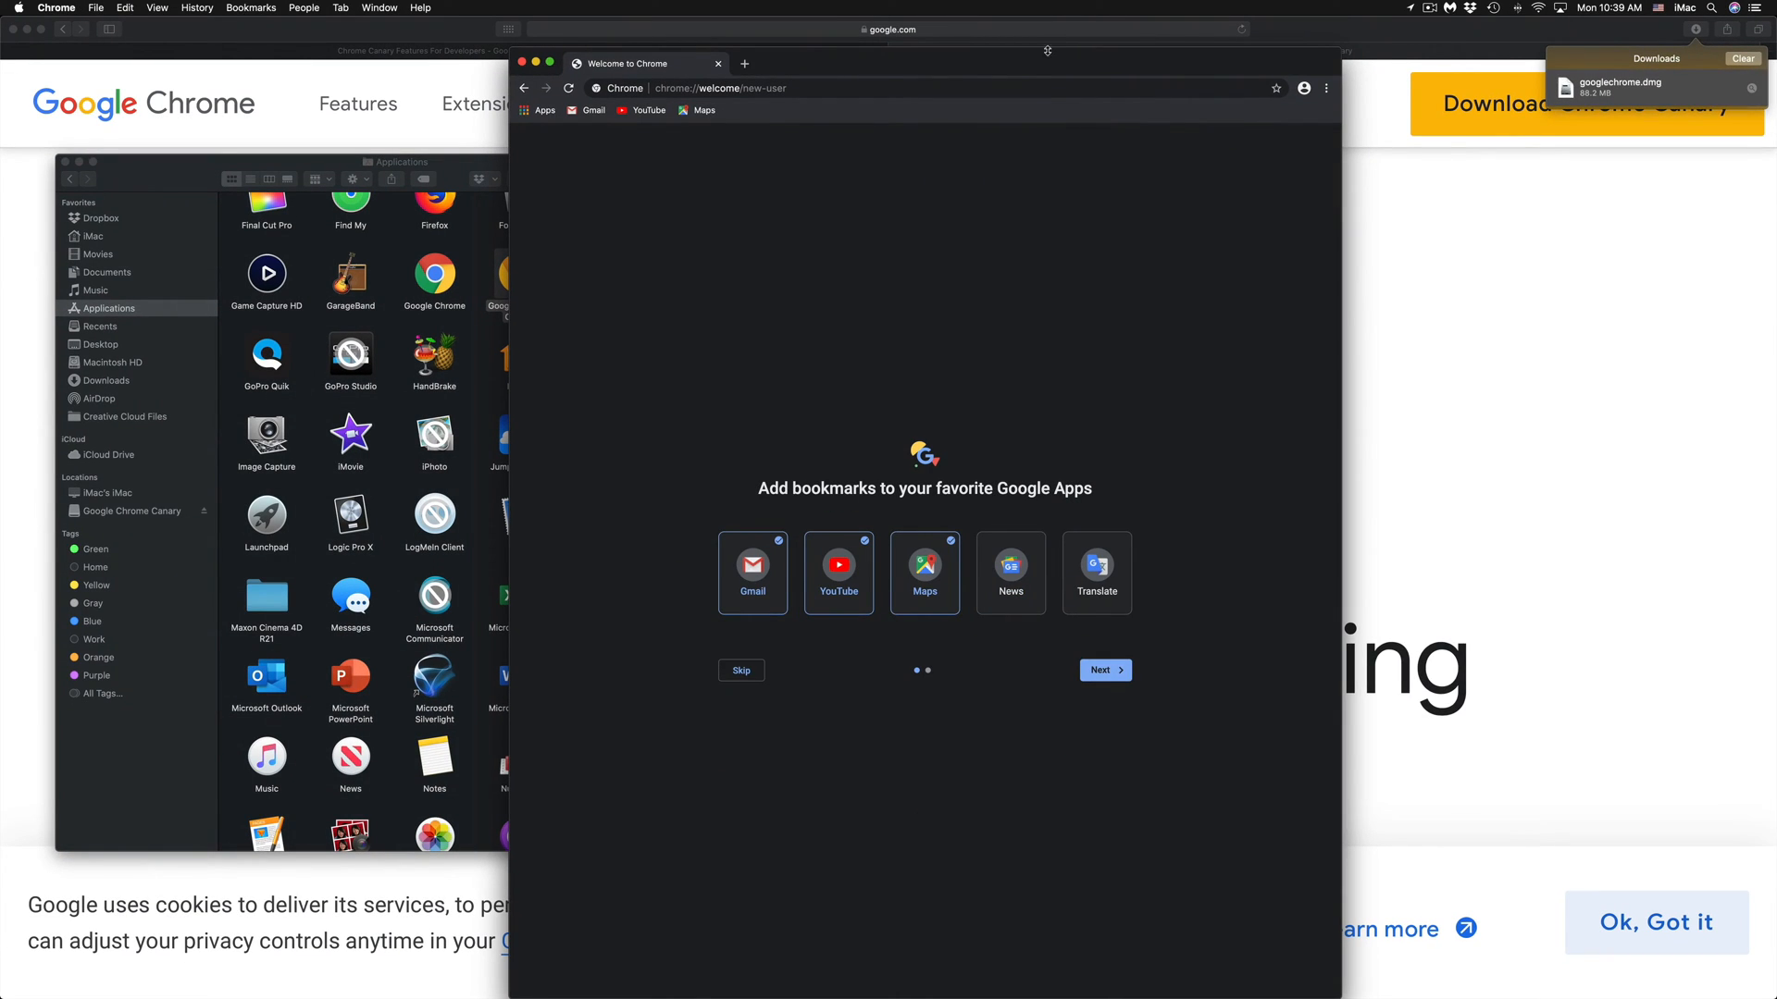